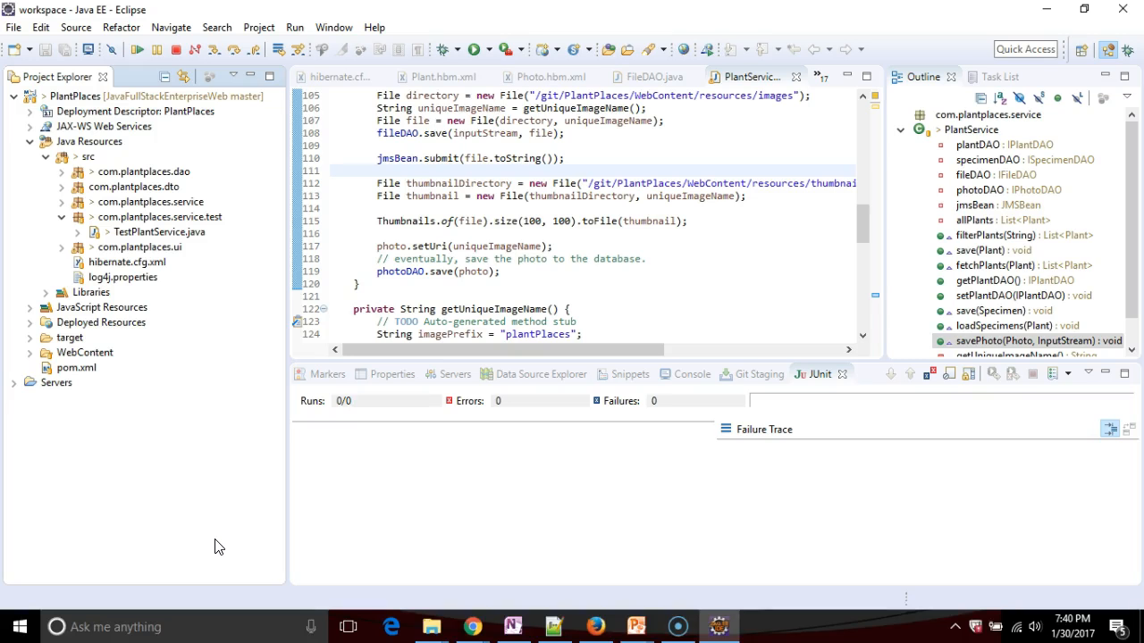
mouse_move(517, 94)
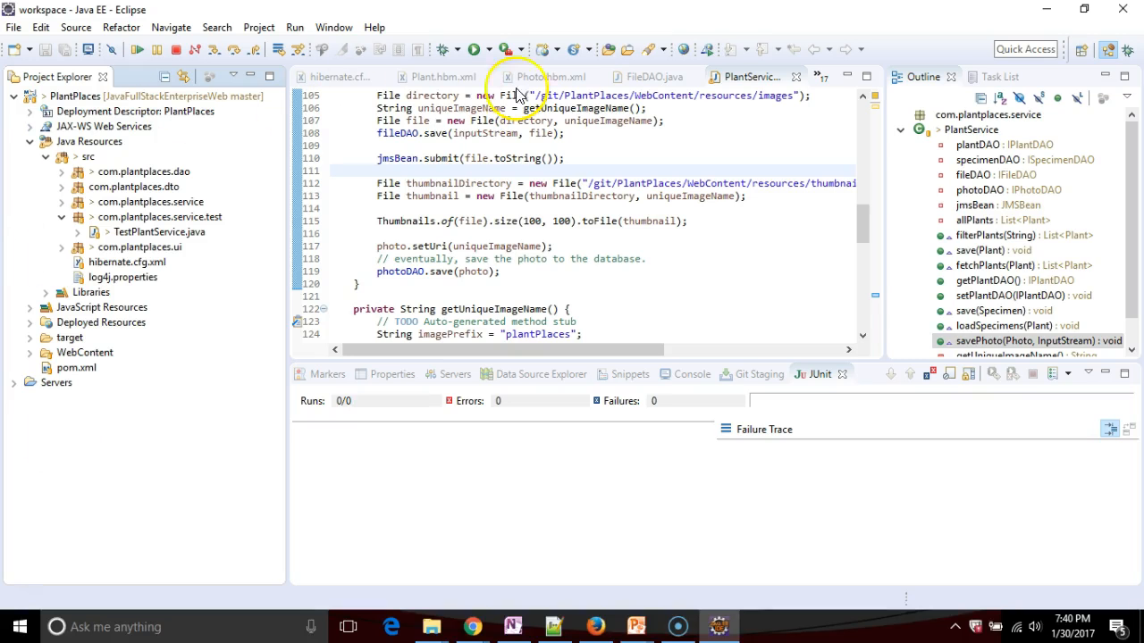
Select Infinitest 5.1.116 in the Eclipse Marketplace, confirm its features and accept the licence
click(374, 27)
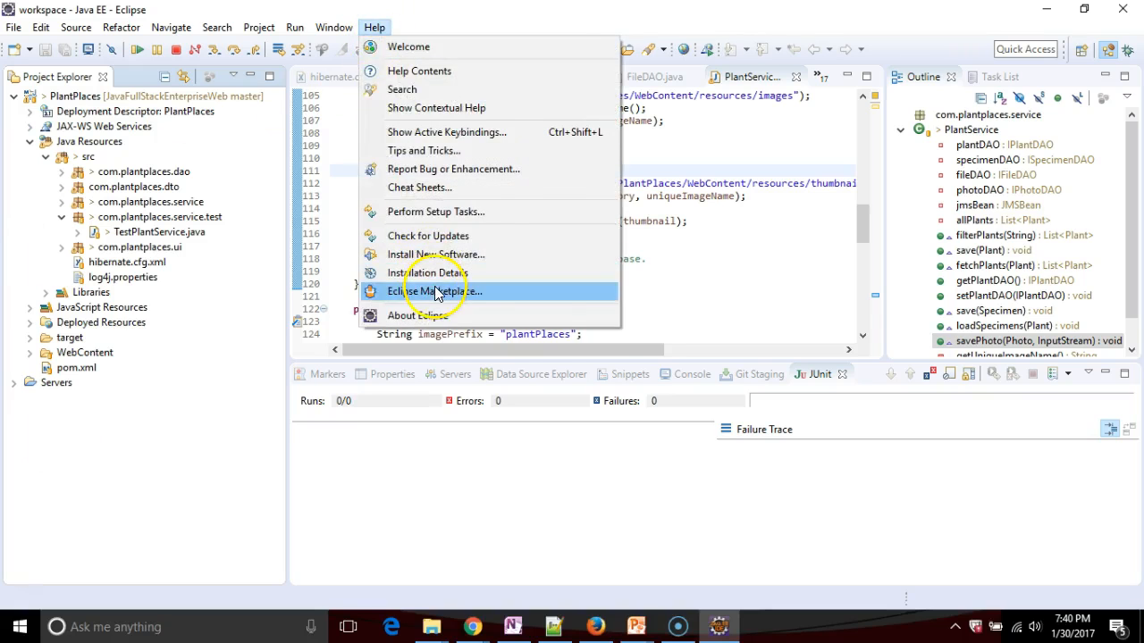
click(435, 291)
text(infinitest)
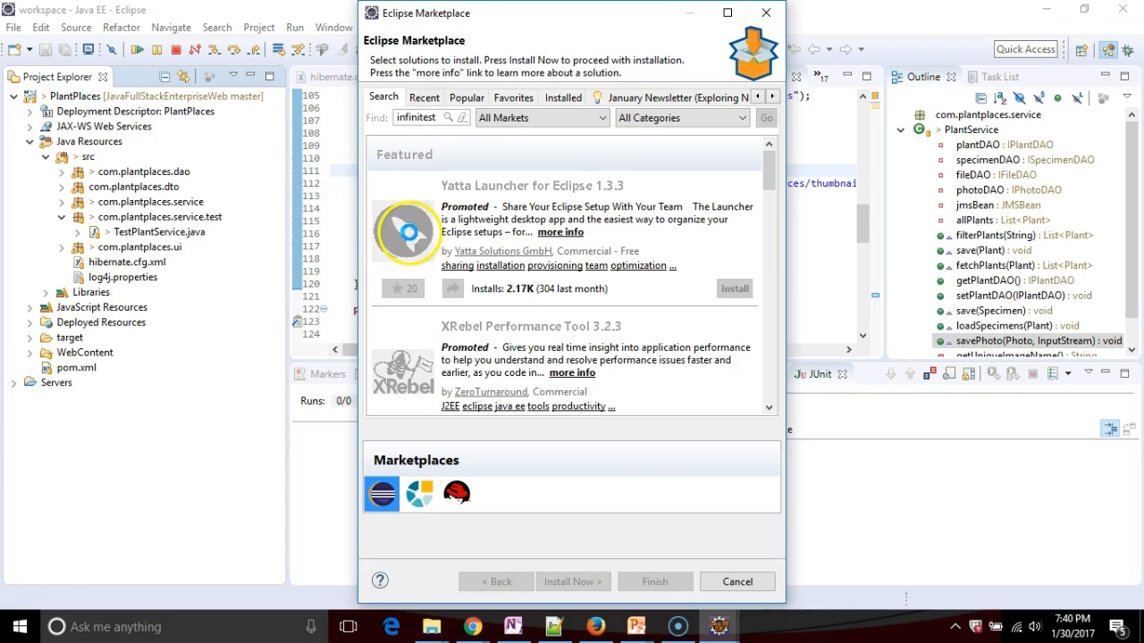
click(766, 117)
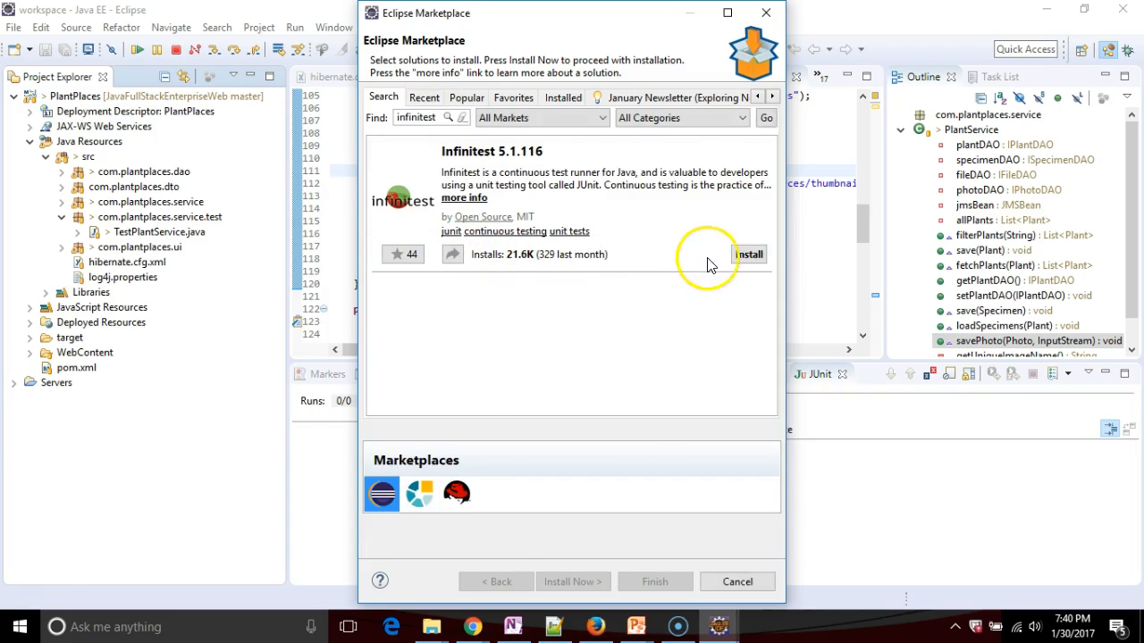
click(748, 253)
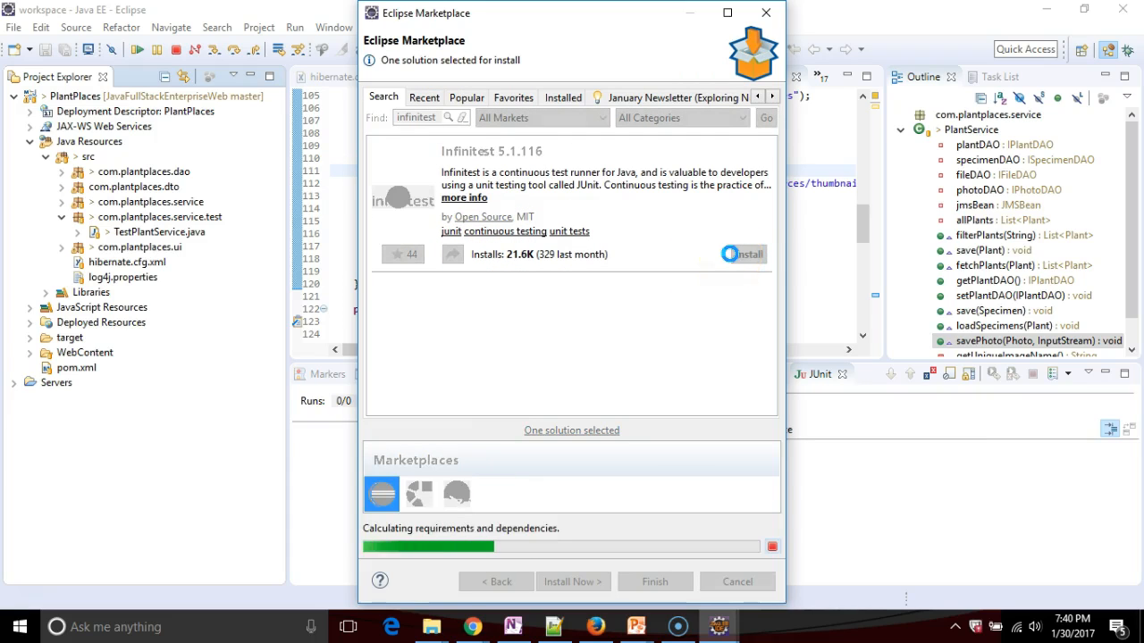
click(569, 582)
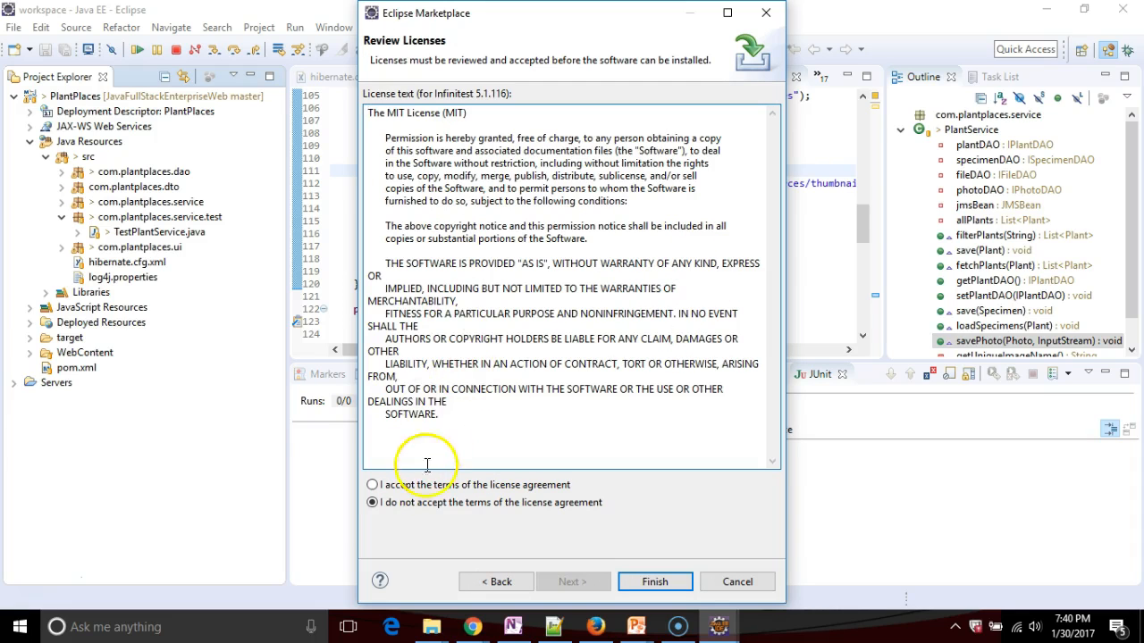
click(654, 582)
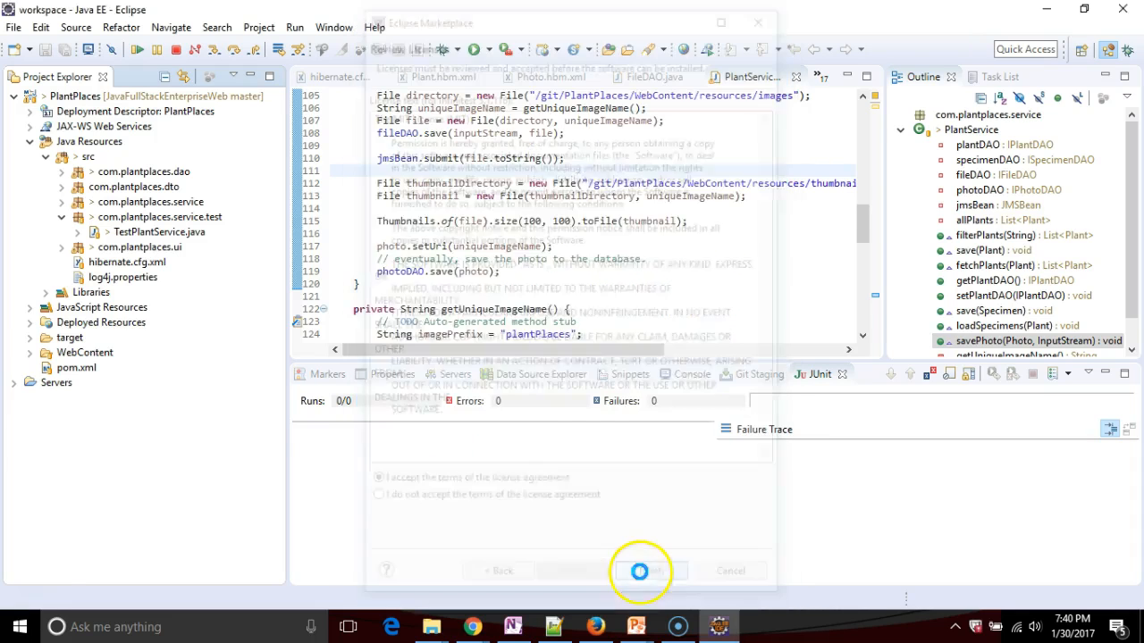
Start the Infinitest installation and continue past the unsigned-content security warning
click(639, 571)
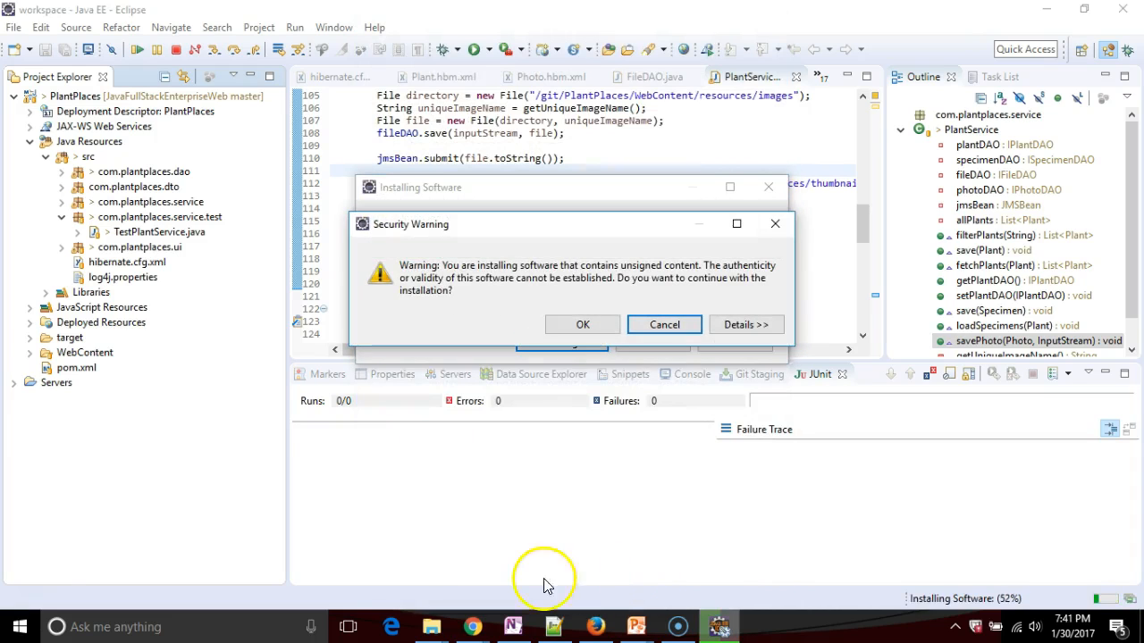
click(581, 324)
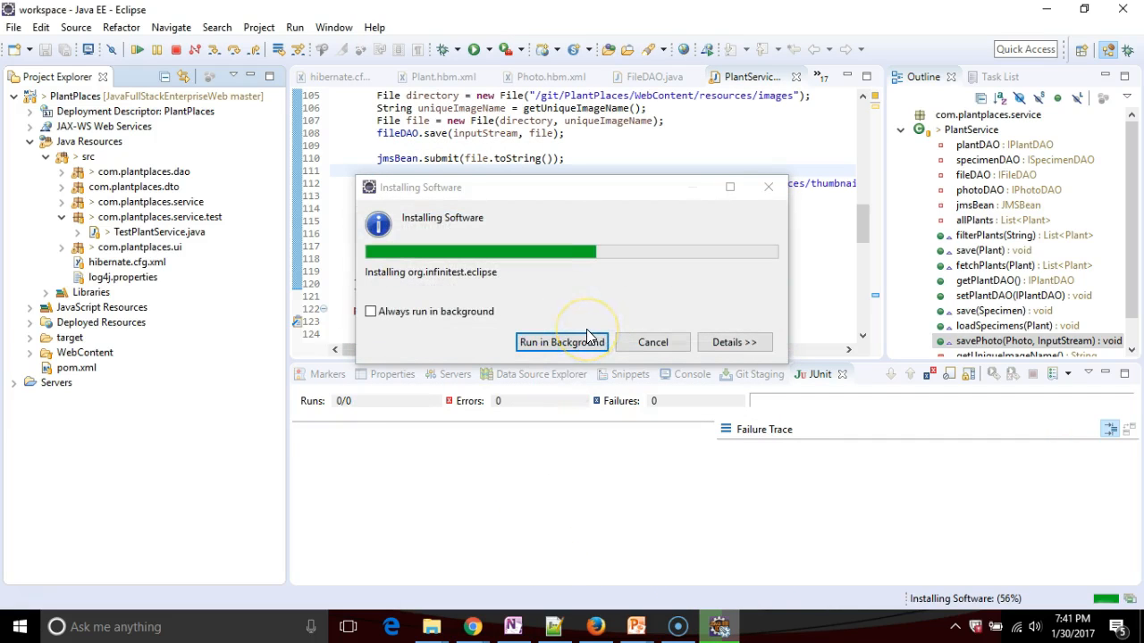
mouse_move(38, 590)
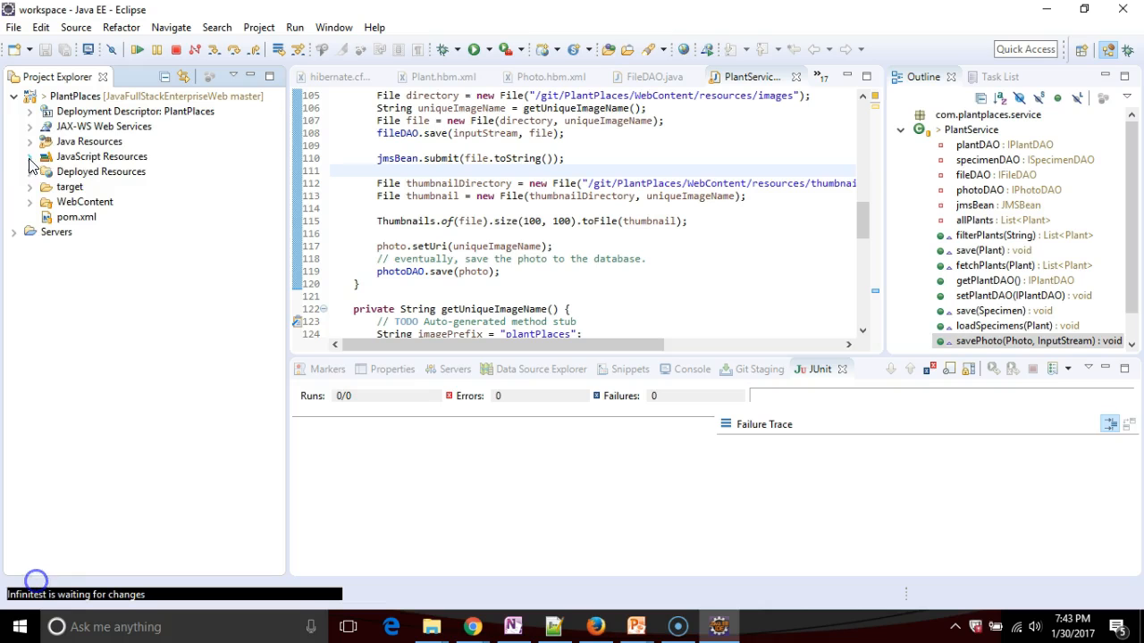
Open TestPlantService.java from com.plantplaces.service.test, then return to the PlantService.java tab
click(30, 141)
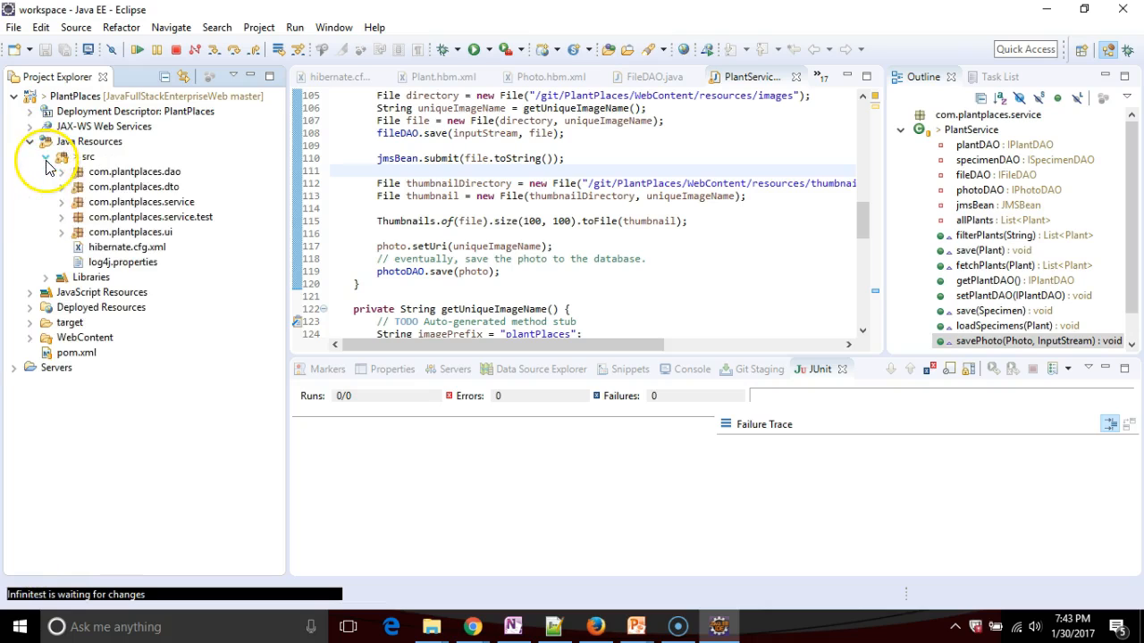
click(61, 216)
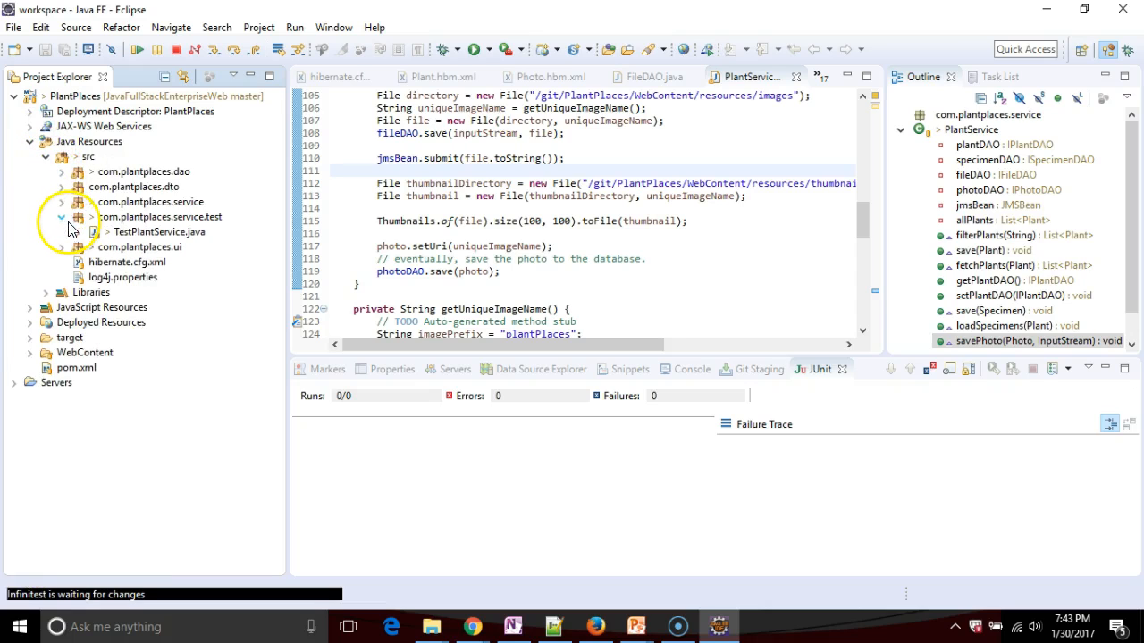
click(61, 201)
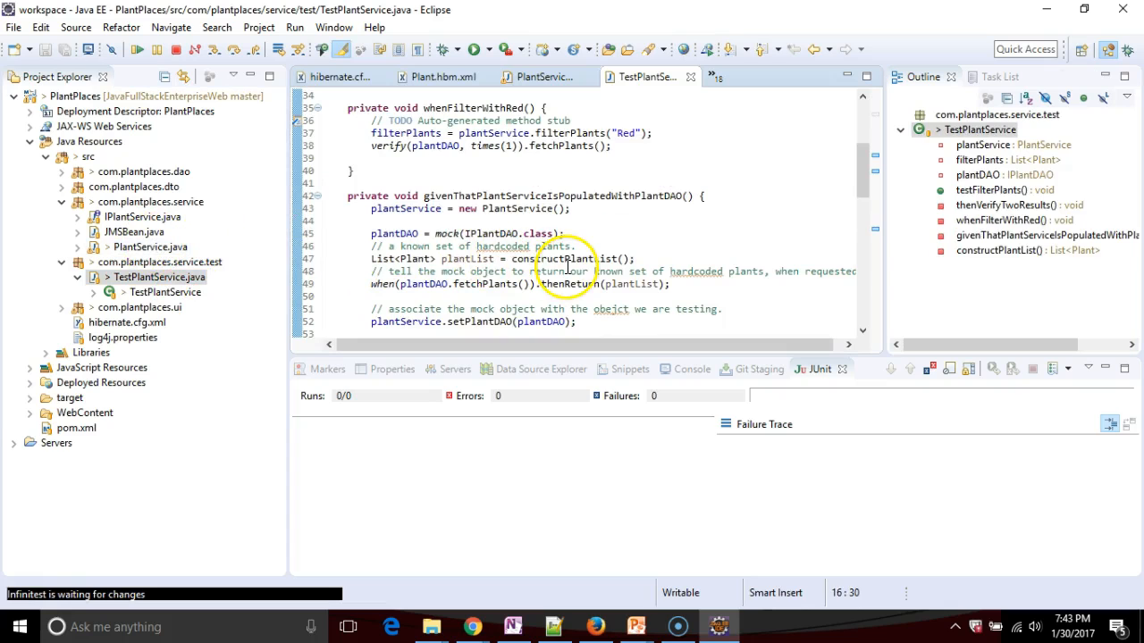
click(150, 246)
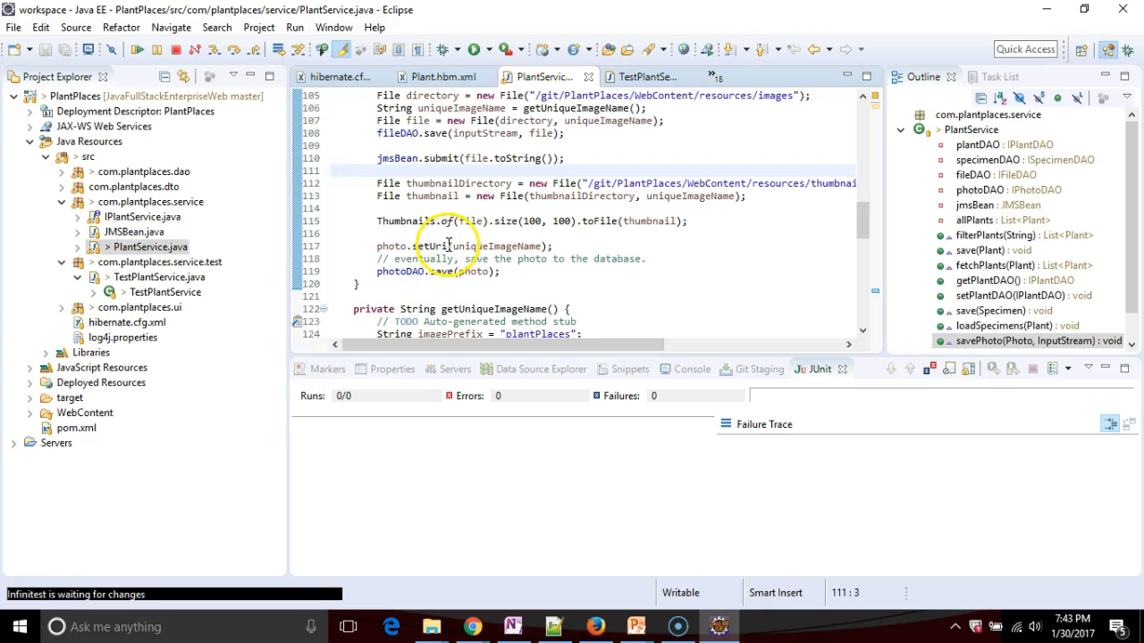
Scroll through PlantService.java toward the end of the file
scroll(up, 3)
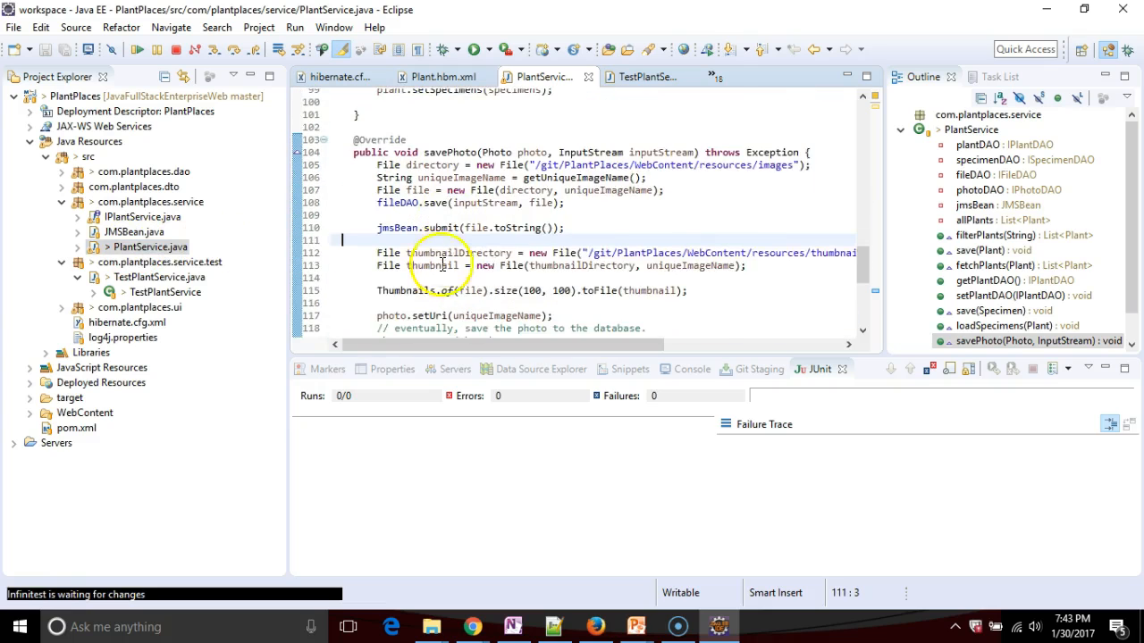
scroll(down, 3)
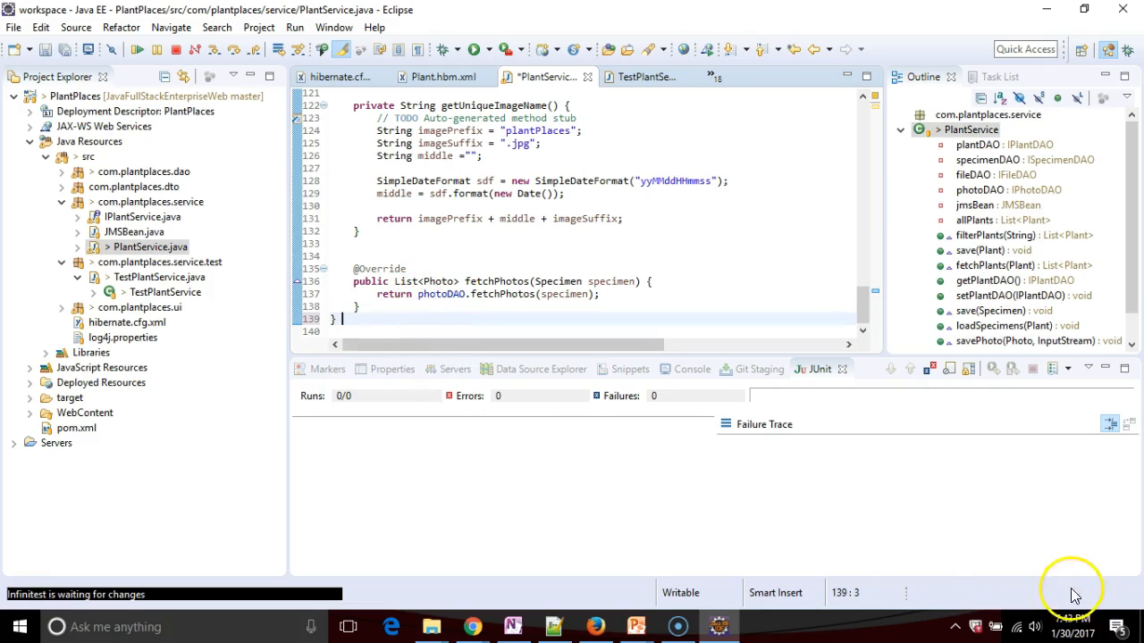
mouse_move(261, 594)
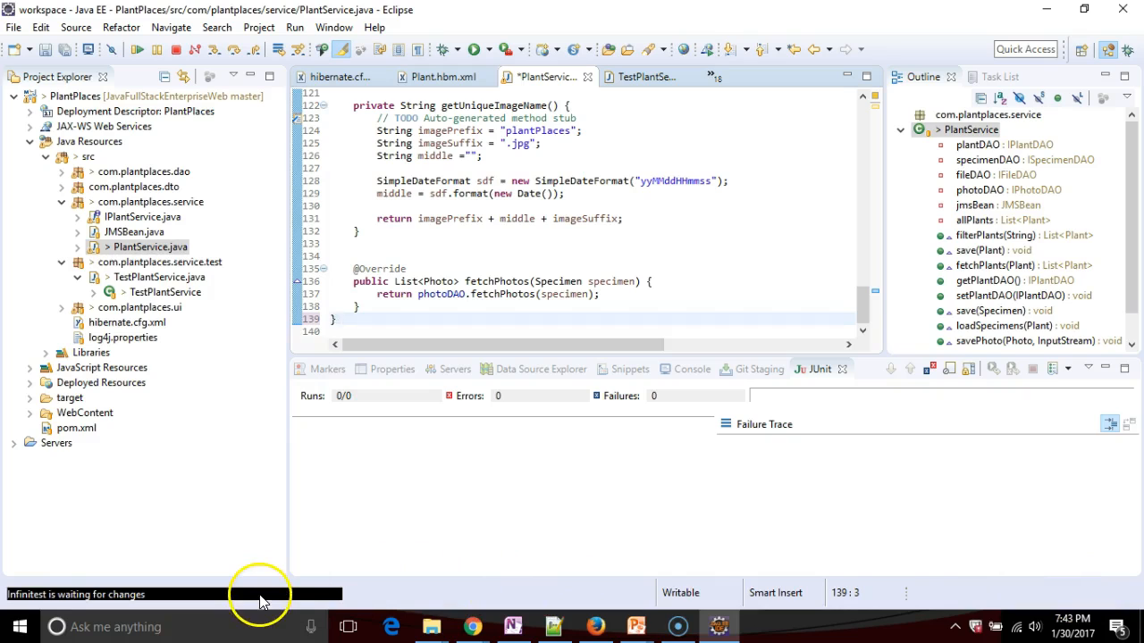
mouse_move(1084, 591)
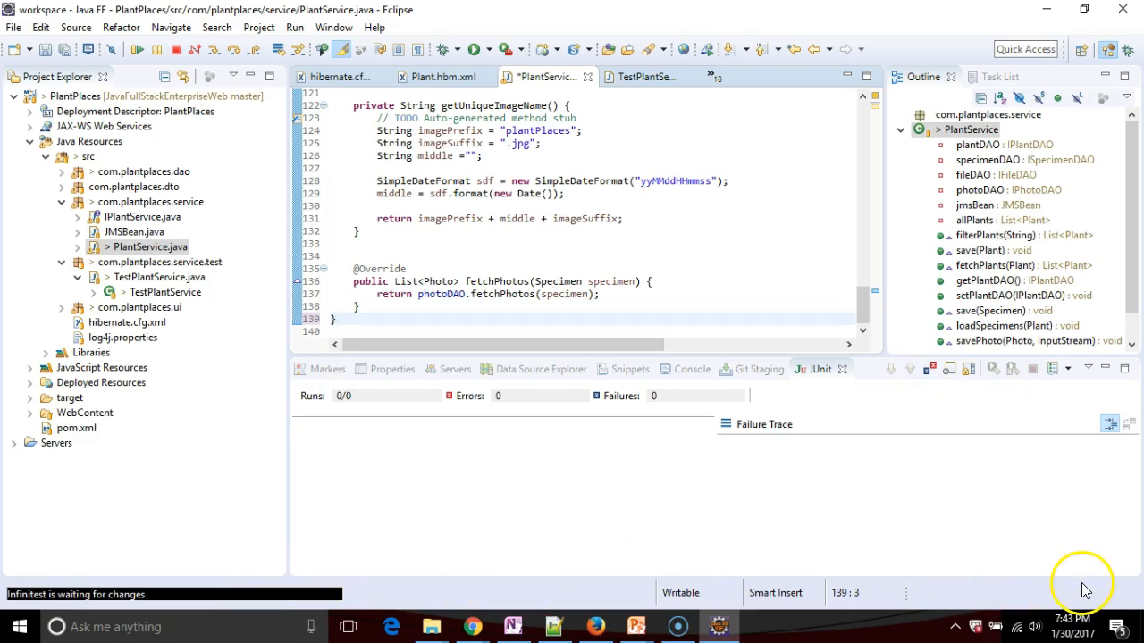
mouse_move(227, 586)
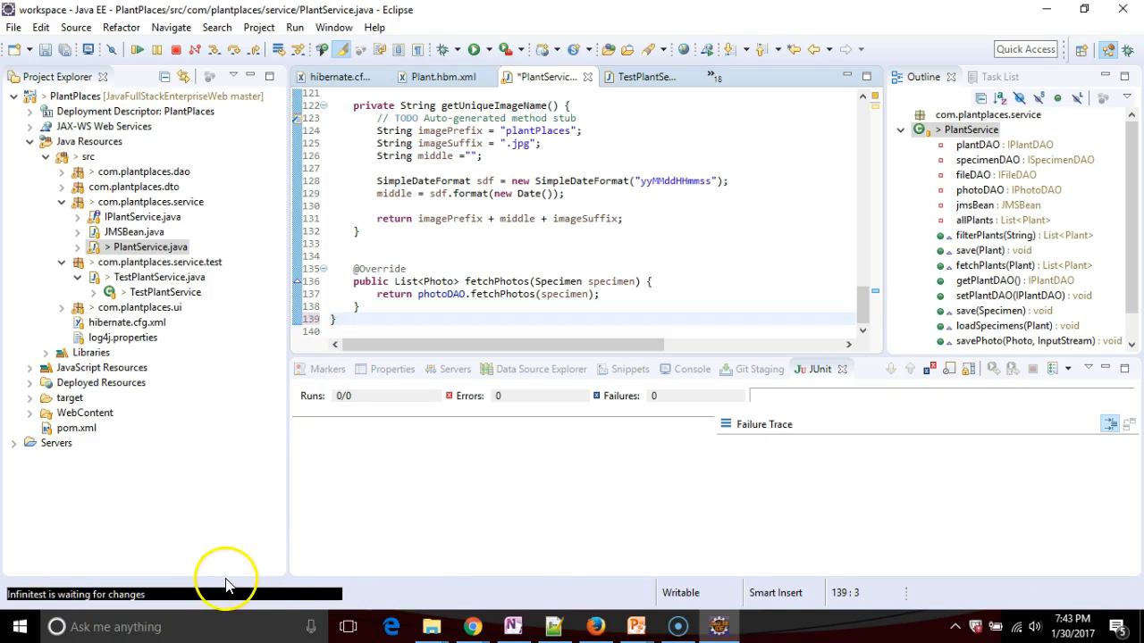
mouse_move(377, 347)
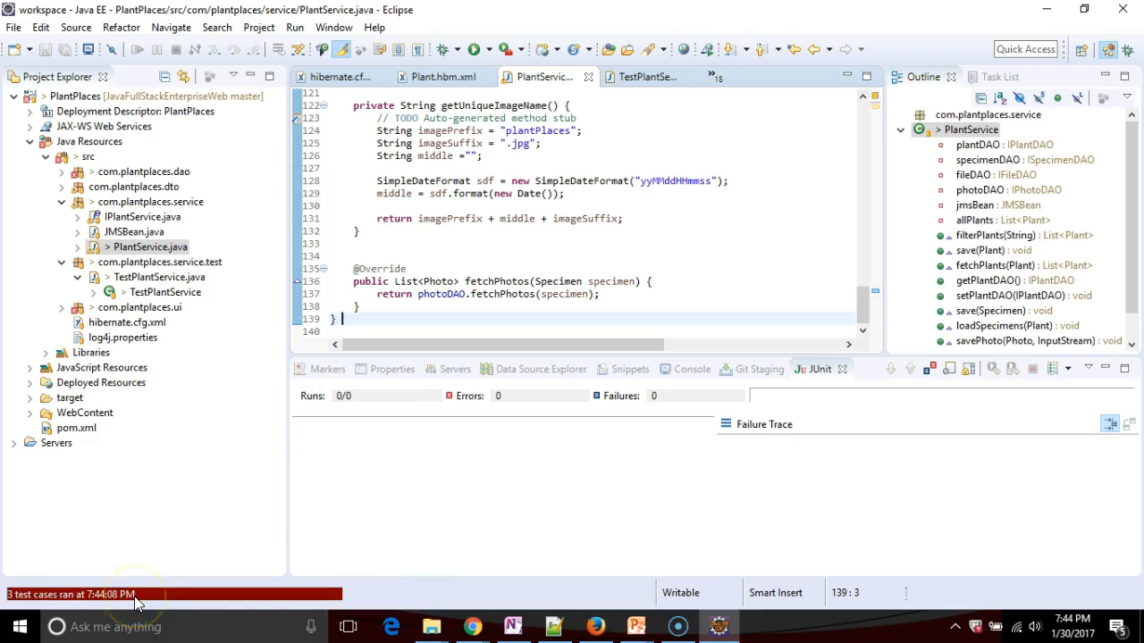
mouse_move(157, 497)
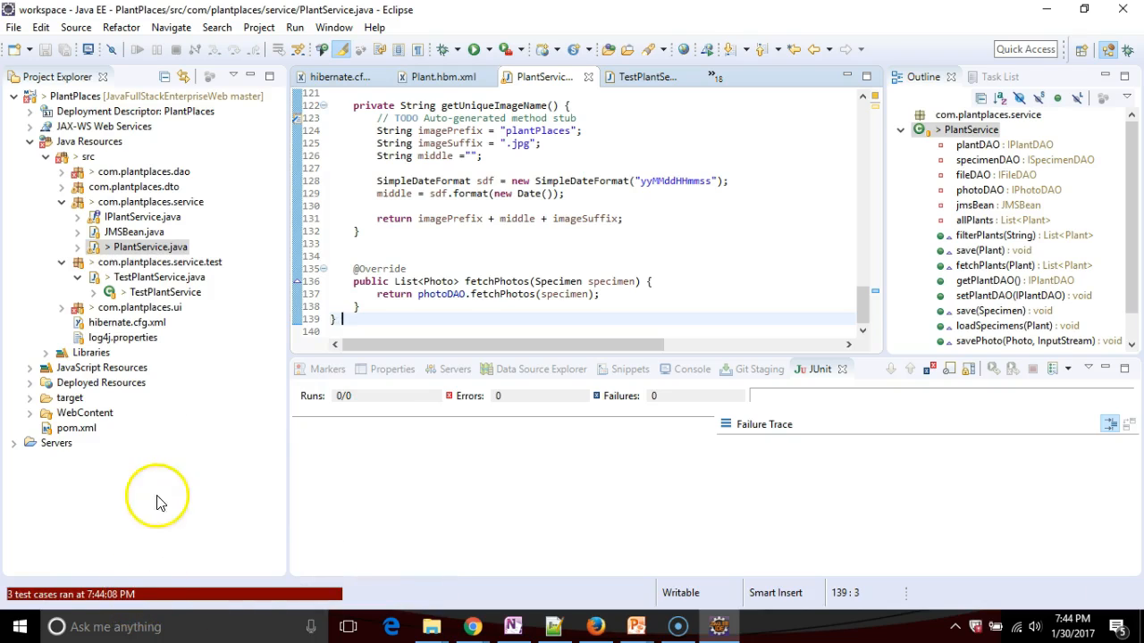
mouse_move(152, 321)
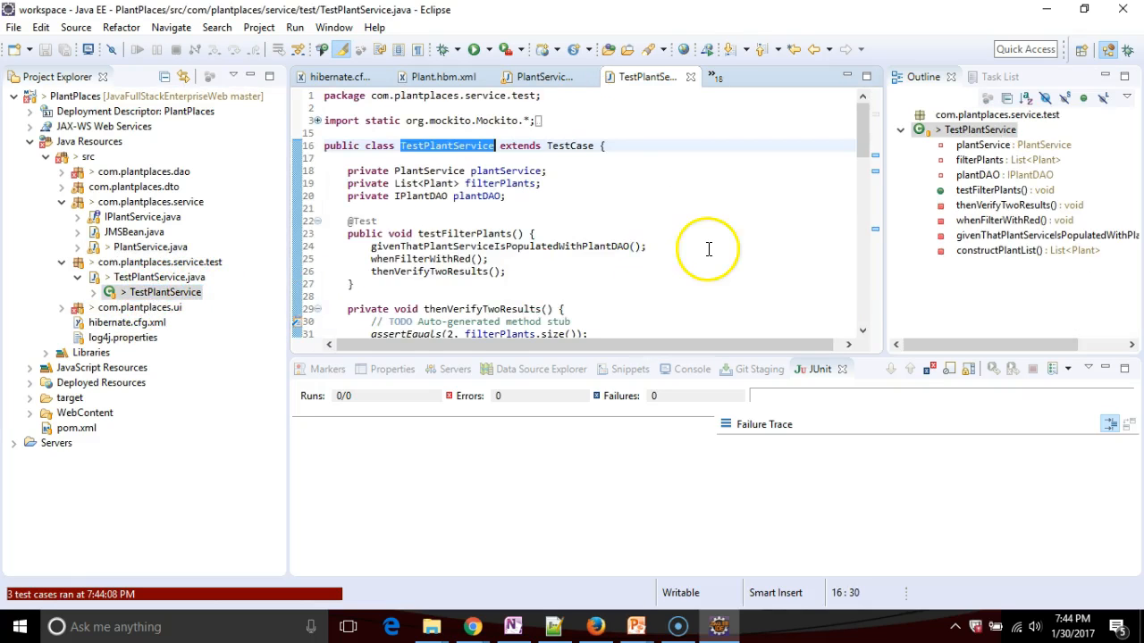
Expand the com.plantplaces.ui package and open TestSearchPlants.java
scroll(down, 3)
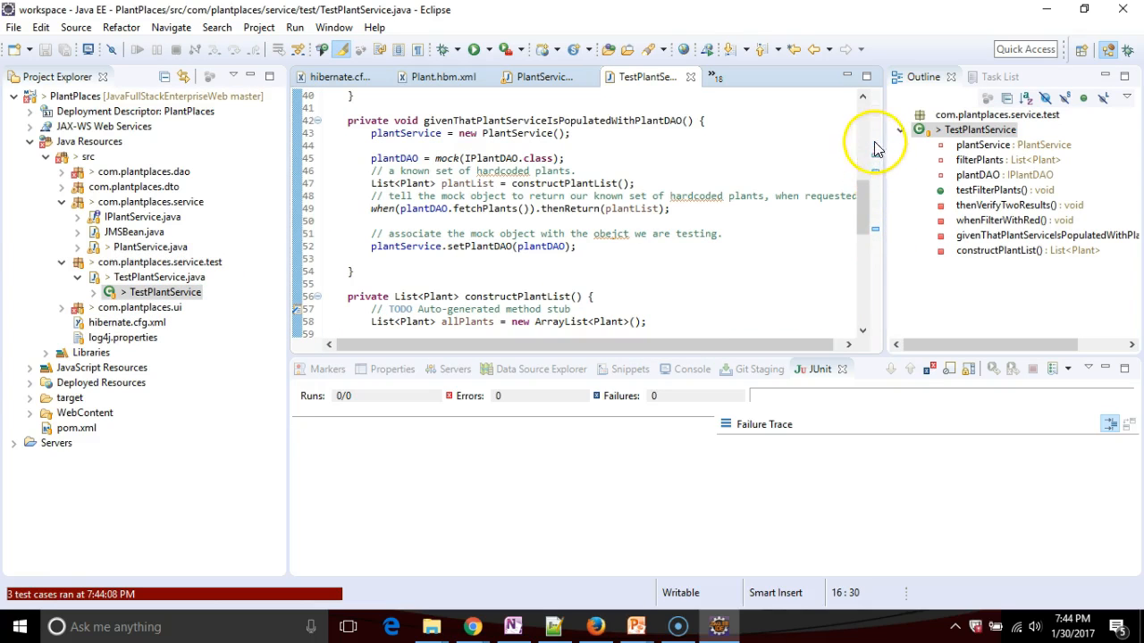
mouse_move(876, 339)
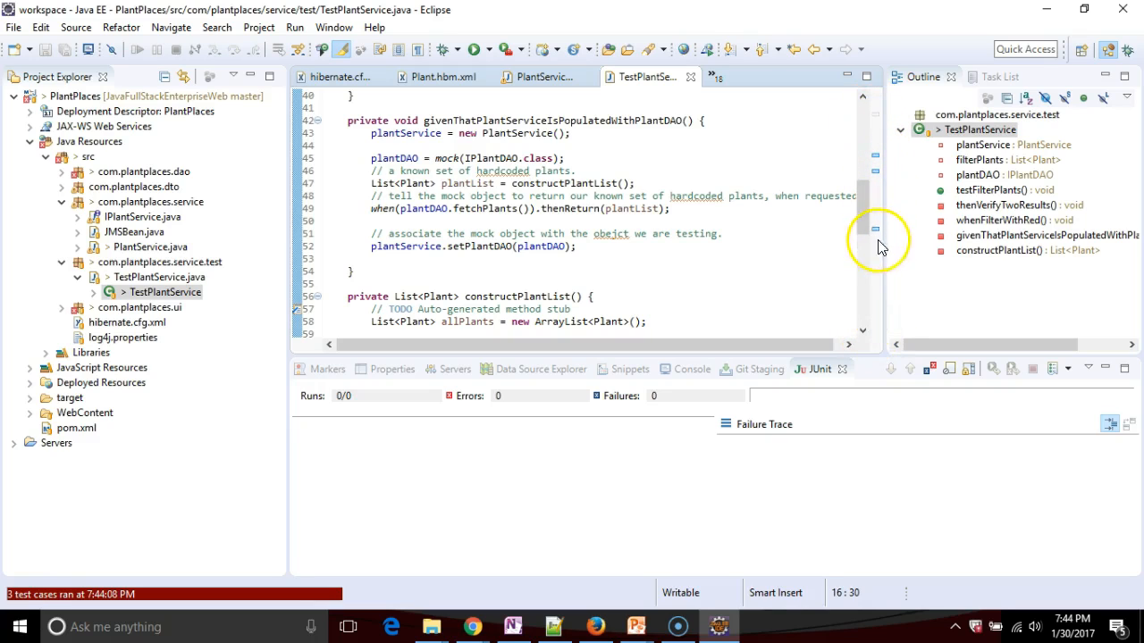
mouse_move(853, 291)
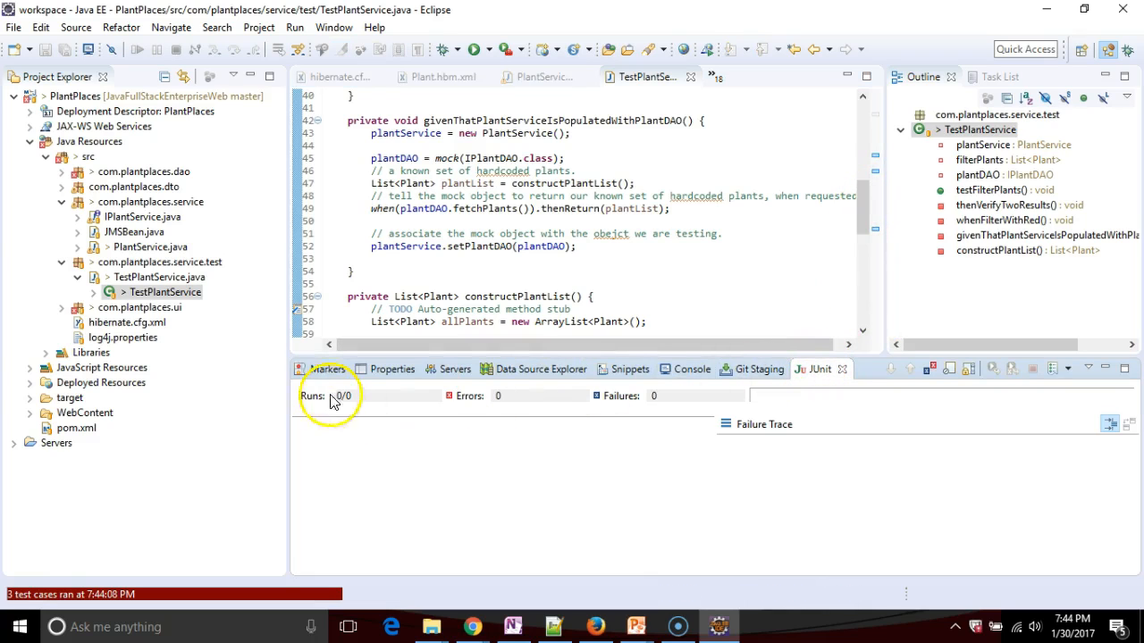
click(62, 307)
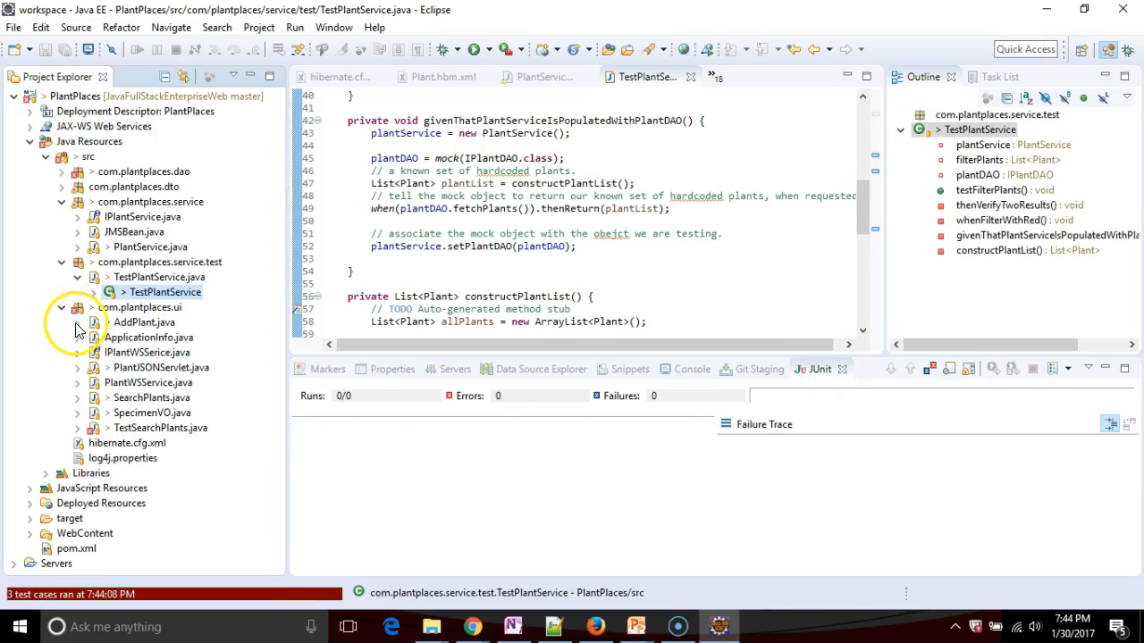
double_click(162, 428)
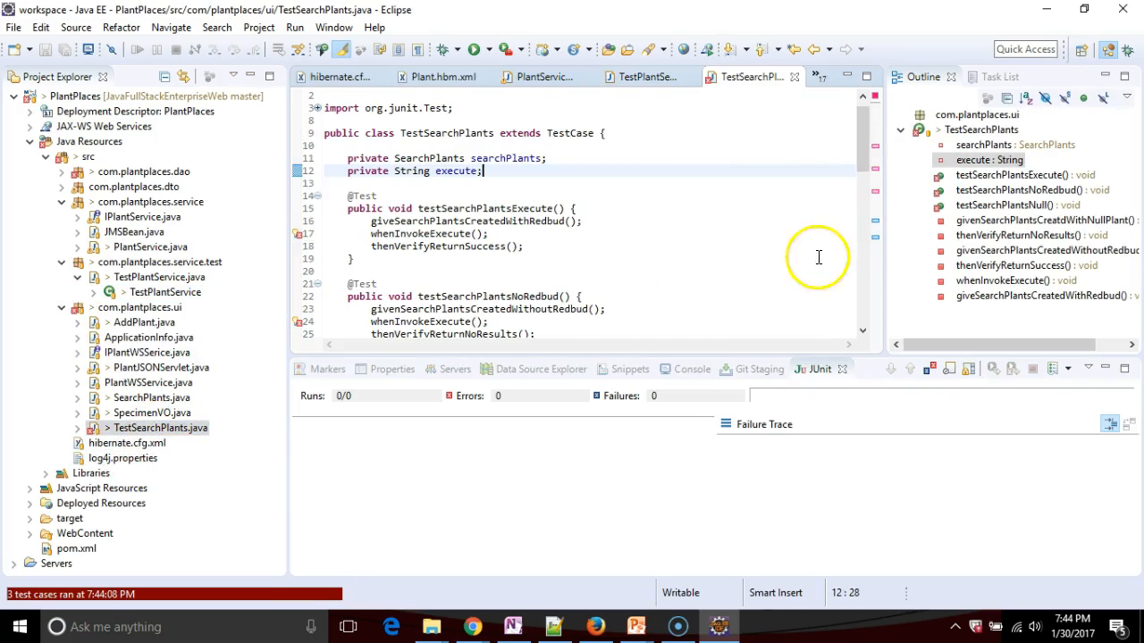
mouse_move(877, 152)
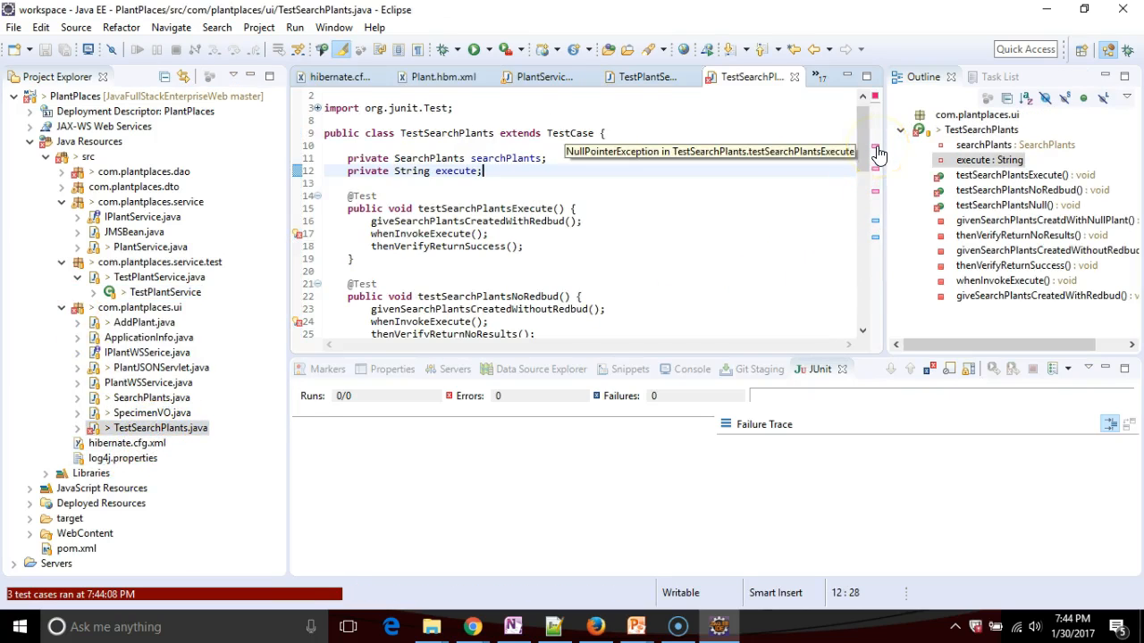
mouse_move(875, 169)
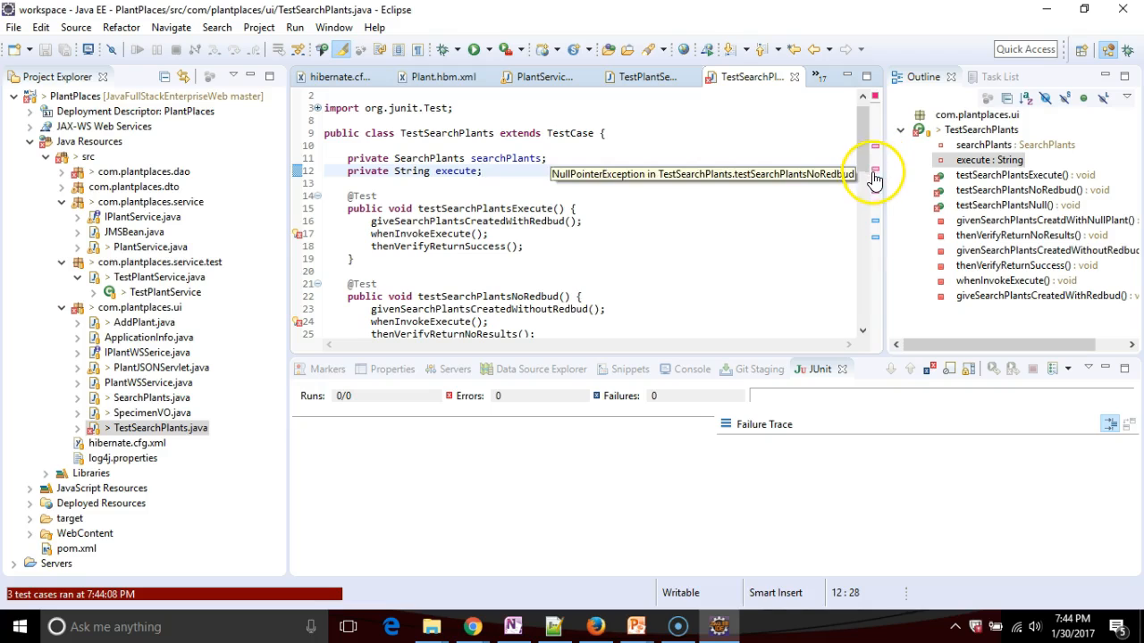
Jump to the execute declaration in SearchPlants, then switch back to TestSearchPlants
scroll(down, 3)
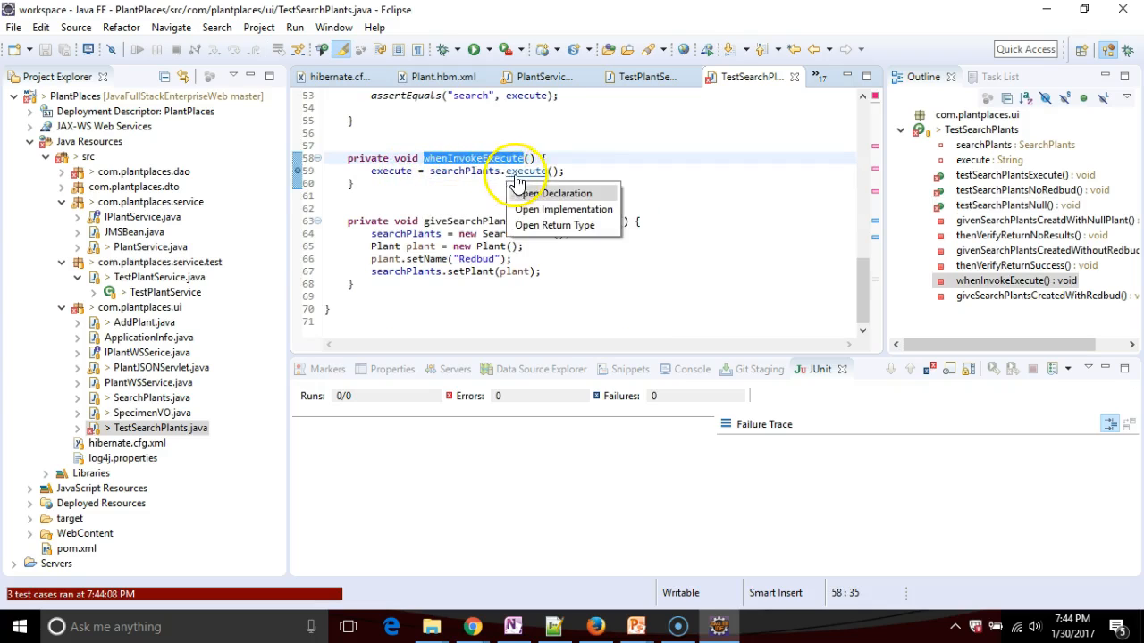
click(555, 193)
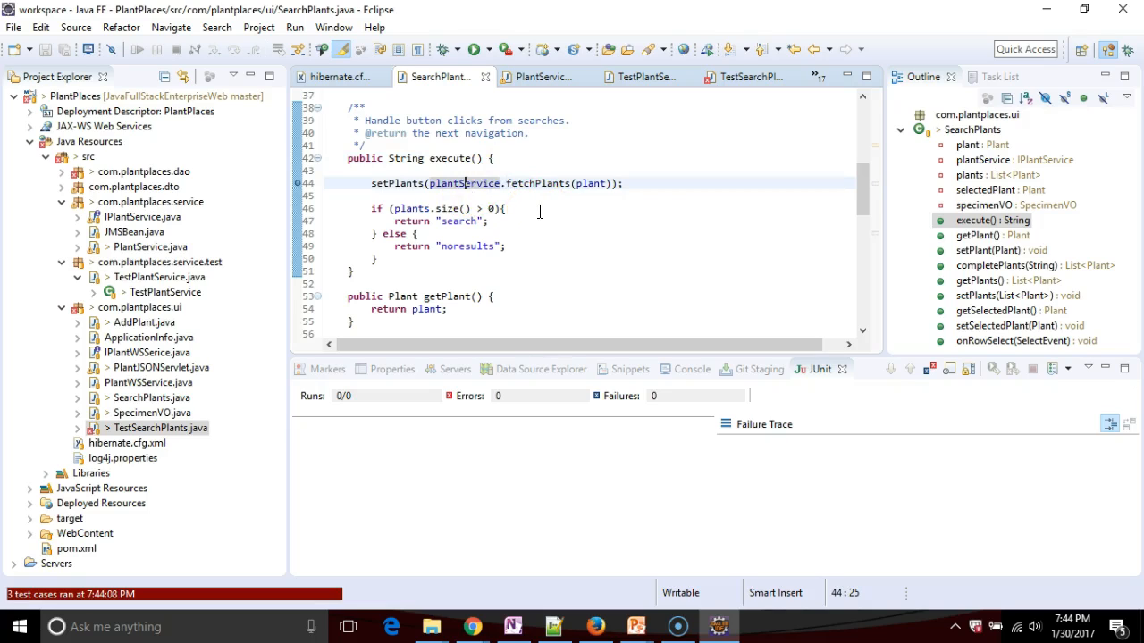
mouse_move(259, 143)
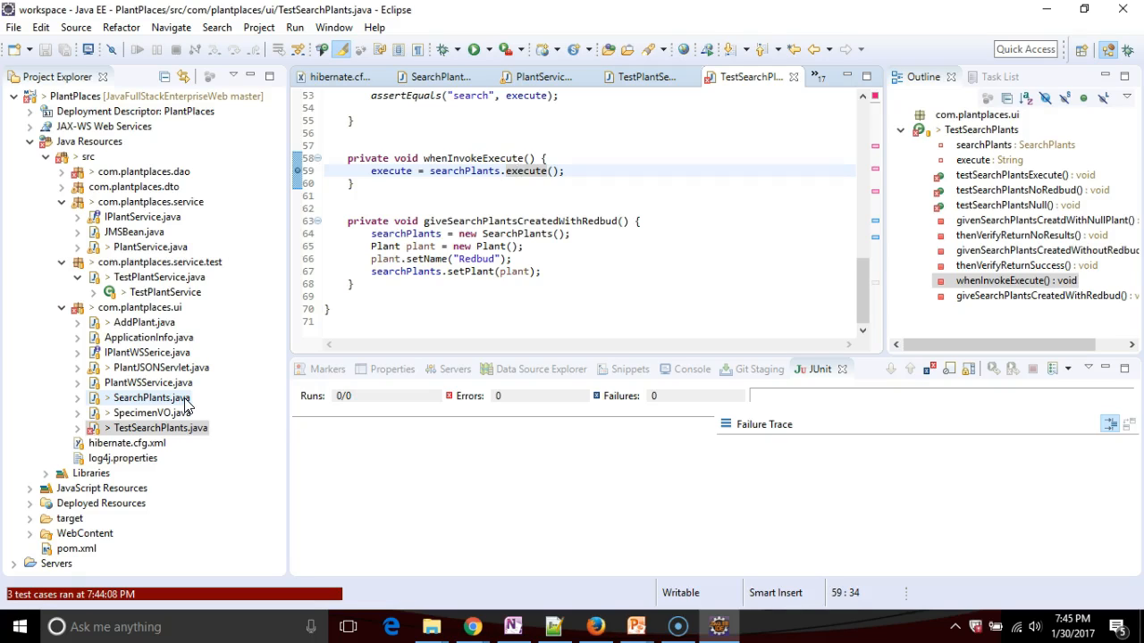
key(alt+tab)
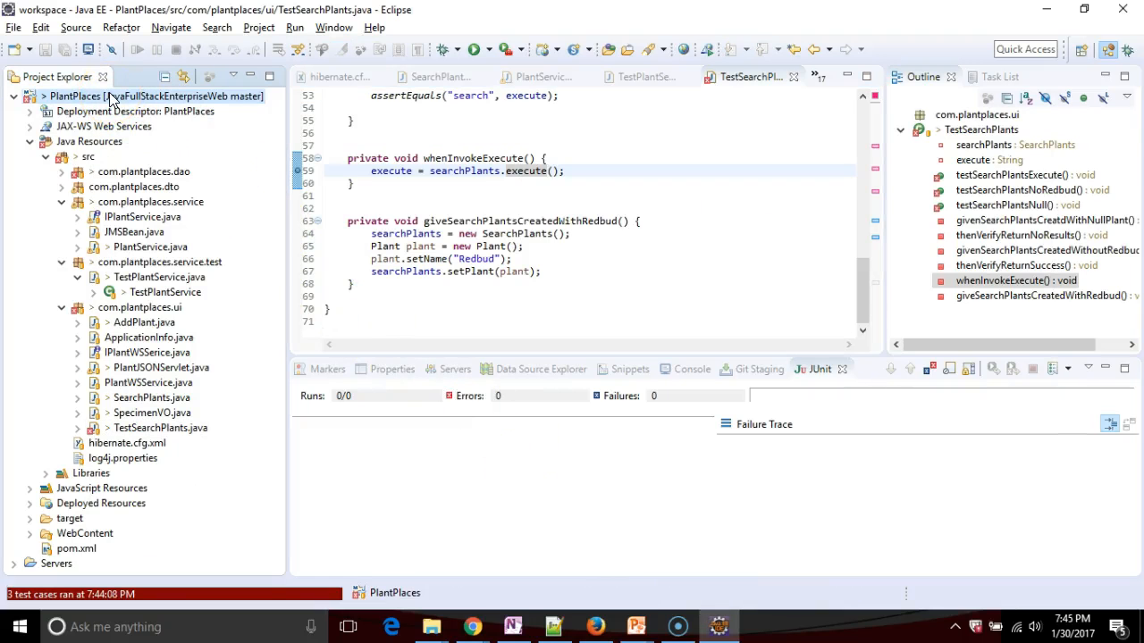
Create a new file named infinitest.filters in the PlantPlaces project
right_click(101, 96)
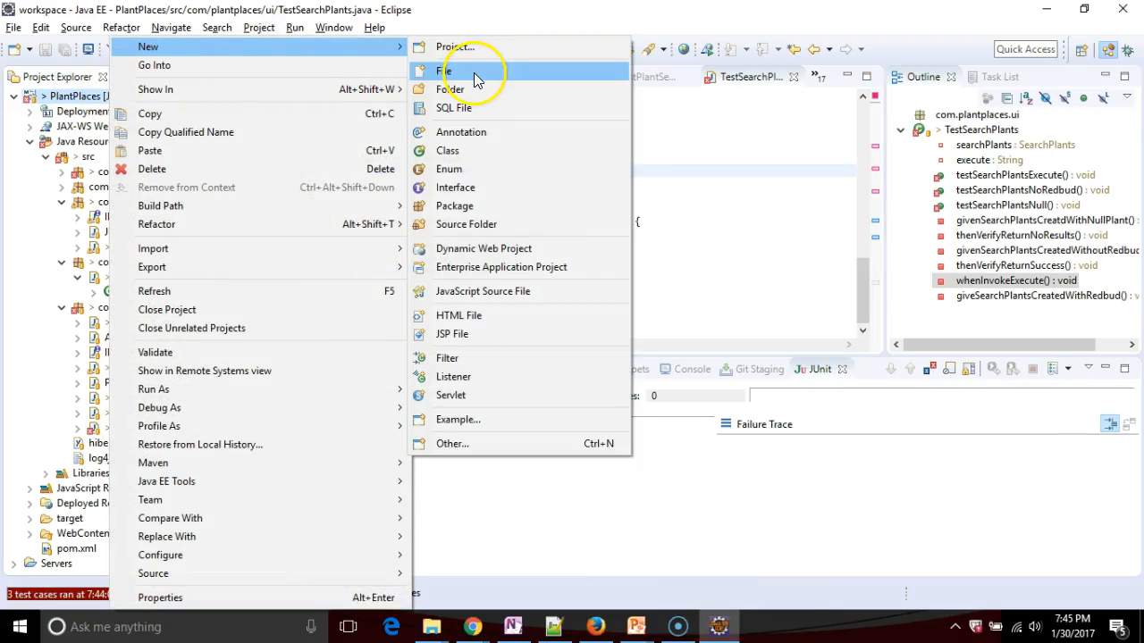
click(444, 71)
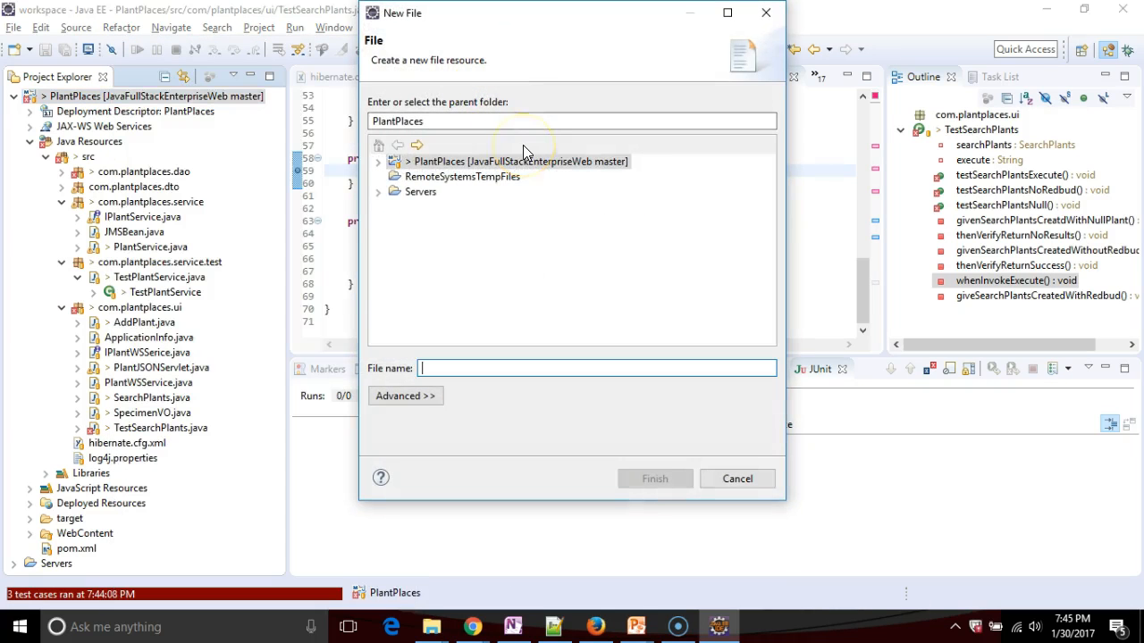
text(infinitest.filters)
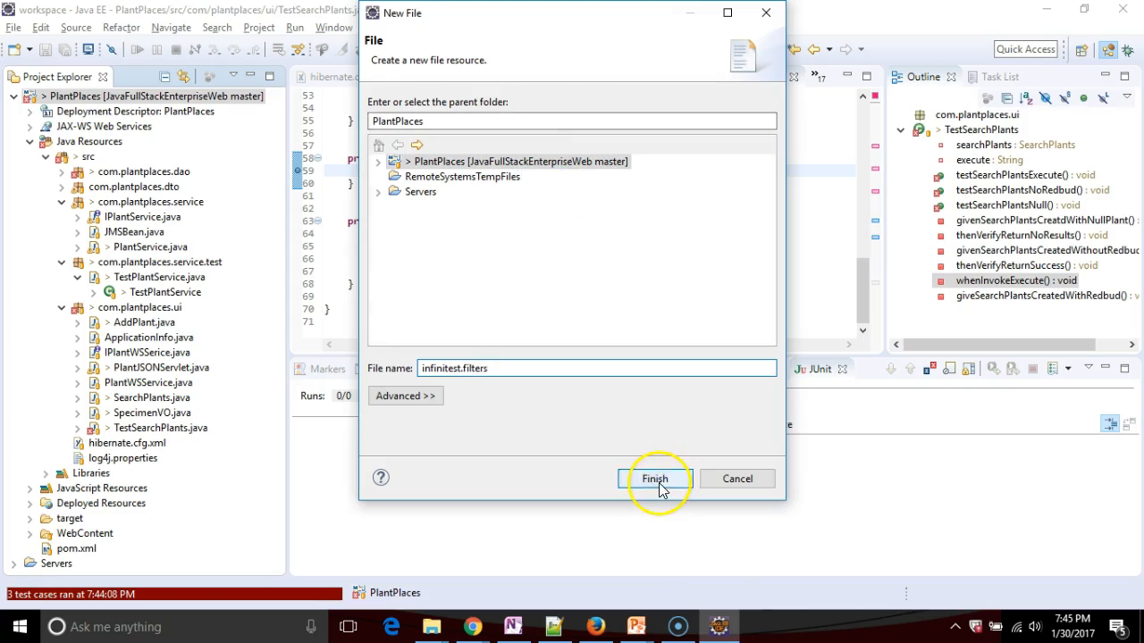
click(654, 479)
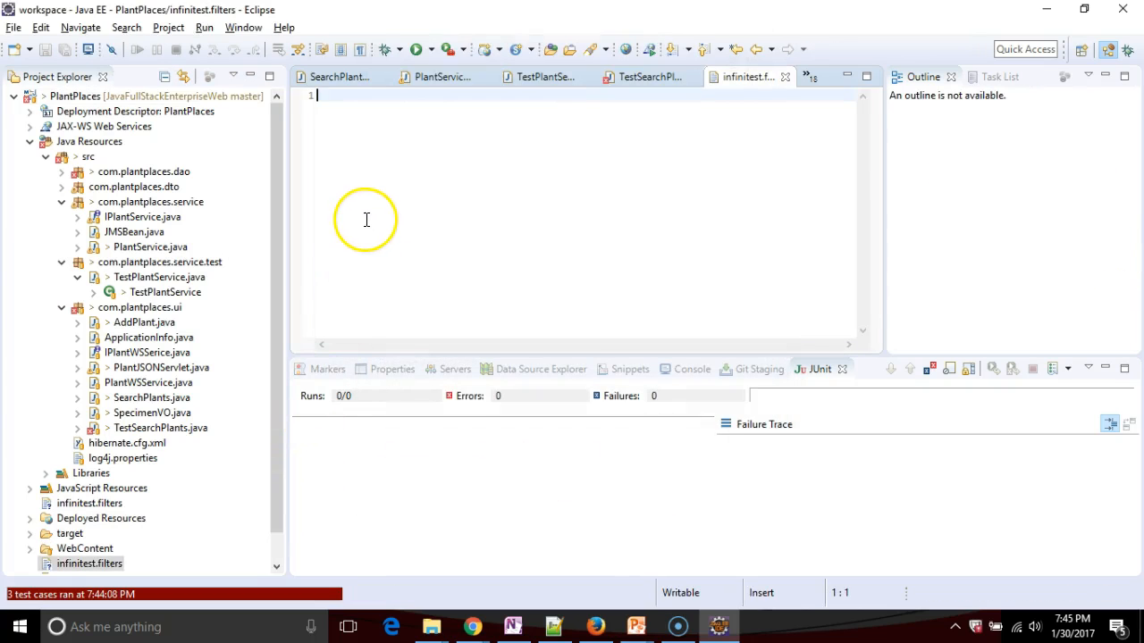
Type the exclusion pattern '.*TestSe' into infinitest.filters
text(.)
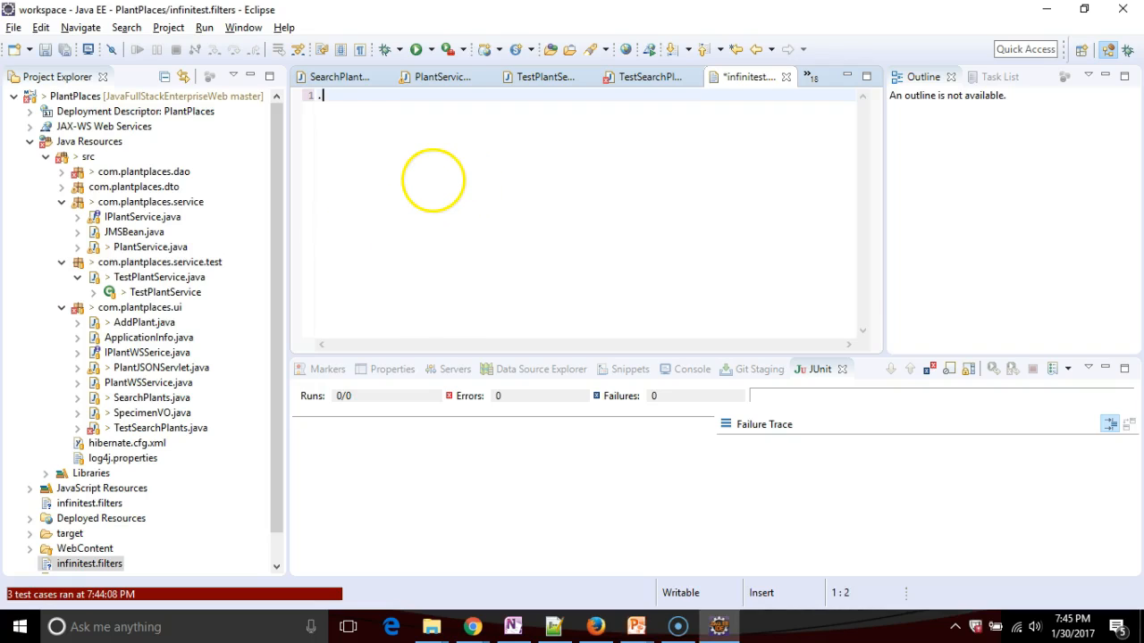
text(*)
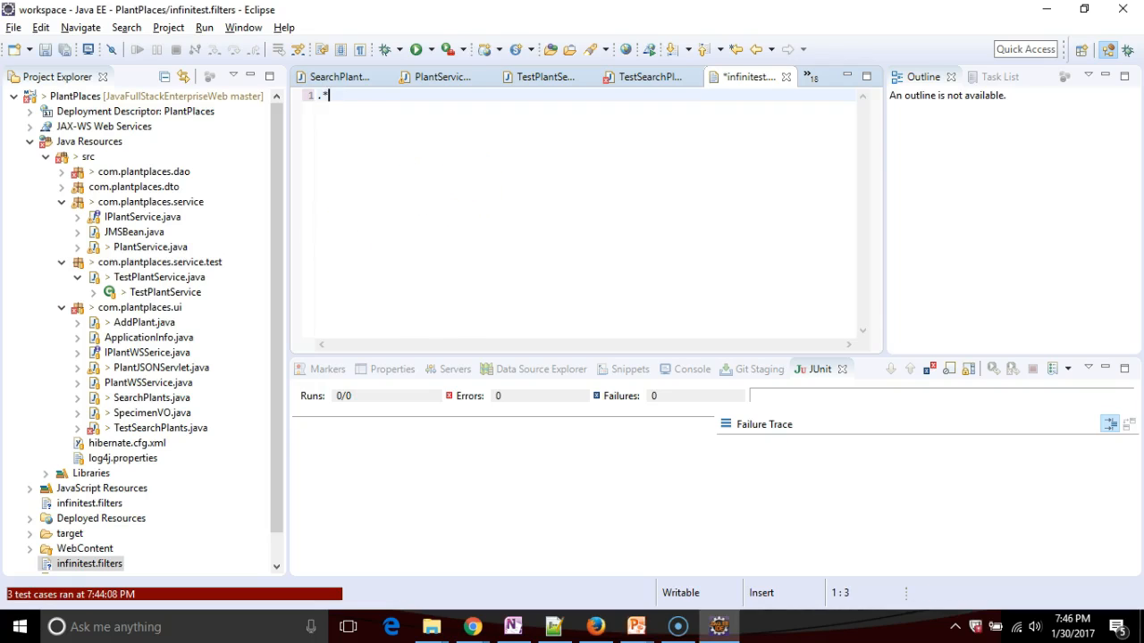
text(TestSe)
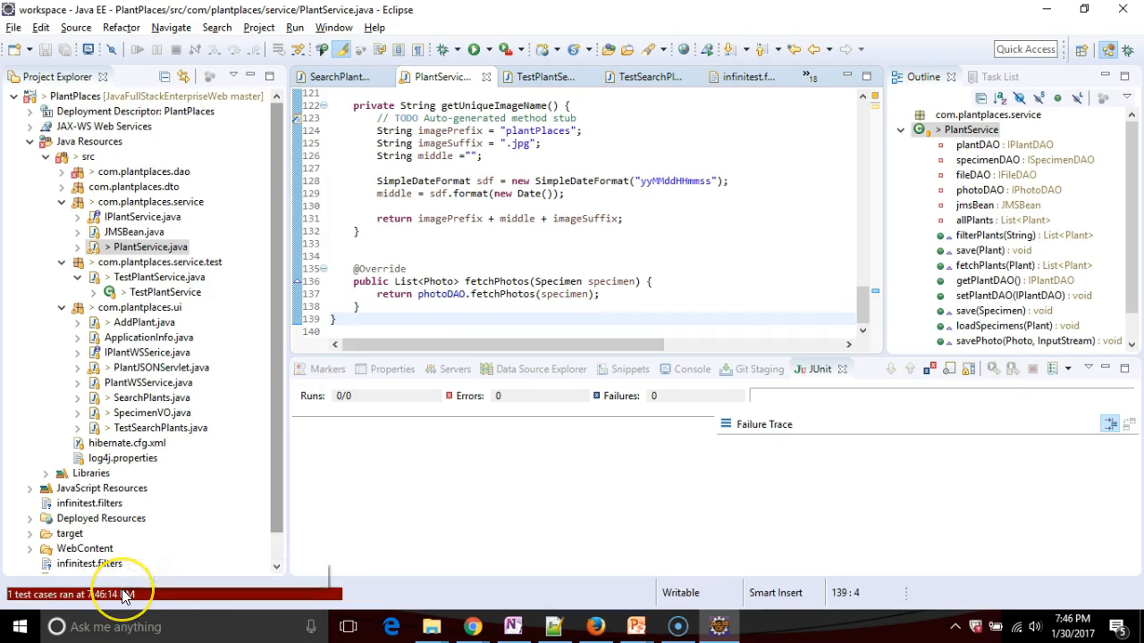
mouse_move(156, 600)
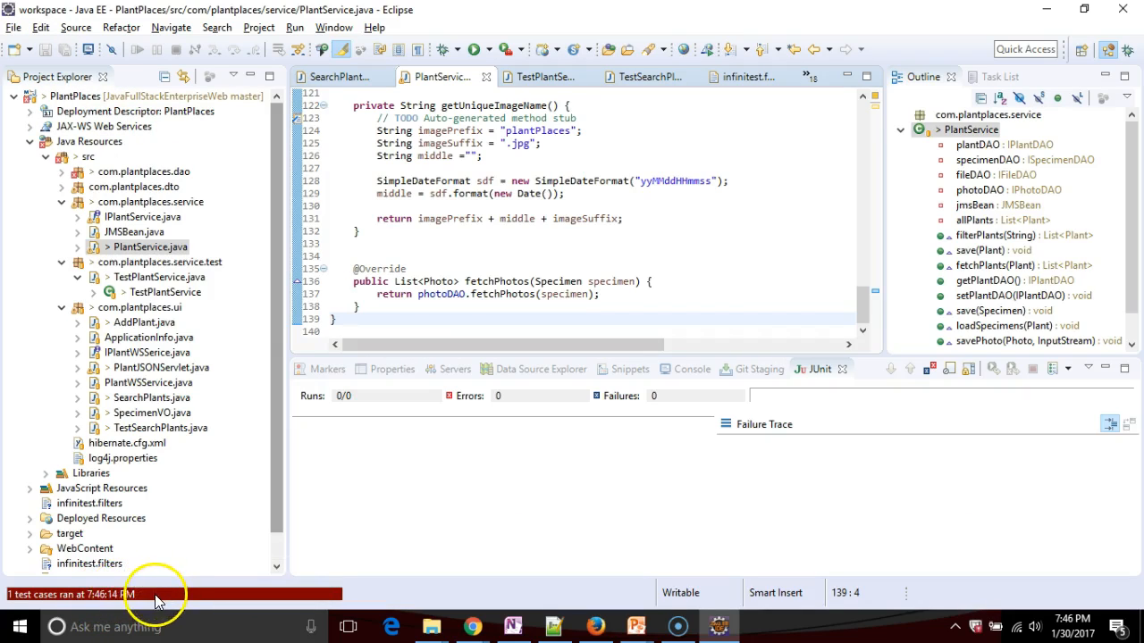
mouse_move(324, 527)
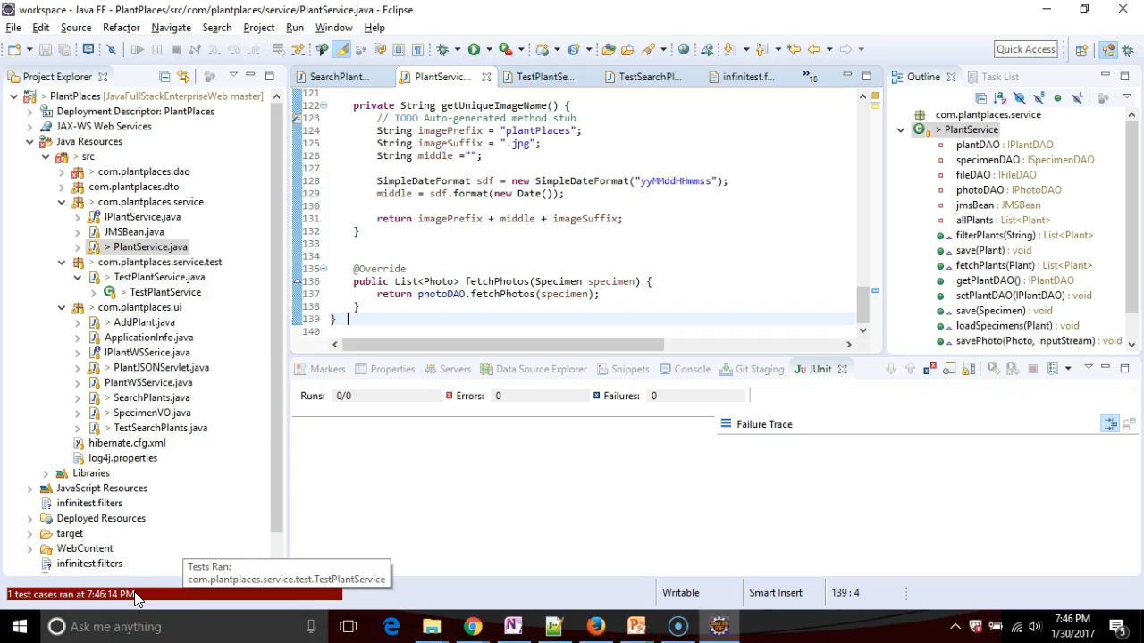
Confirm from the Infinitest status that only TestPlantService ran, then reopen TestSearchPlants.java
click(173, 293)
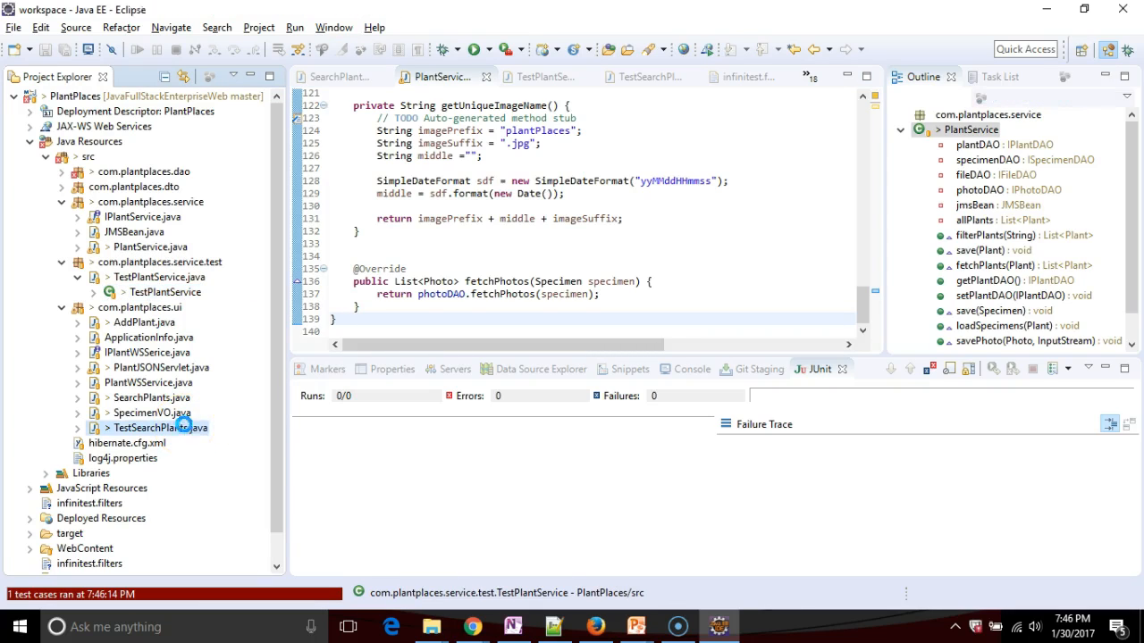
double_click(162, 428)
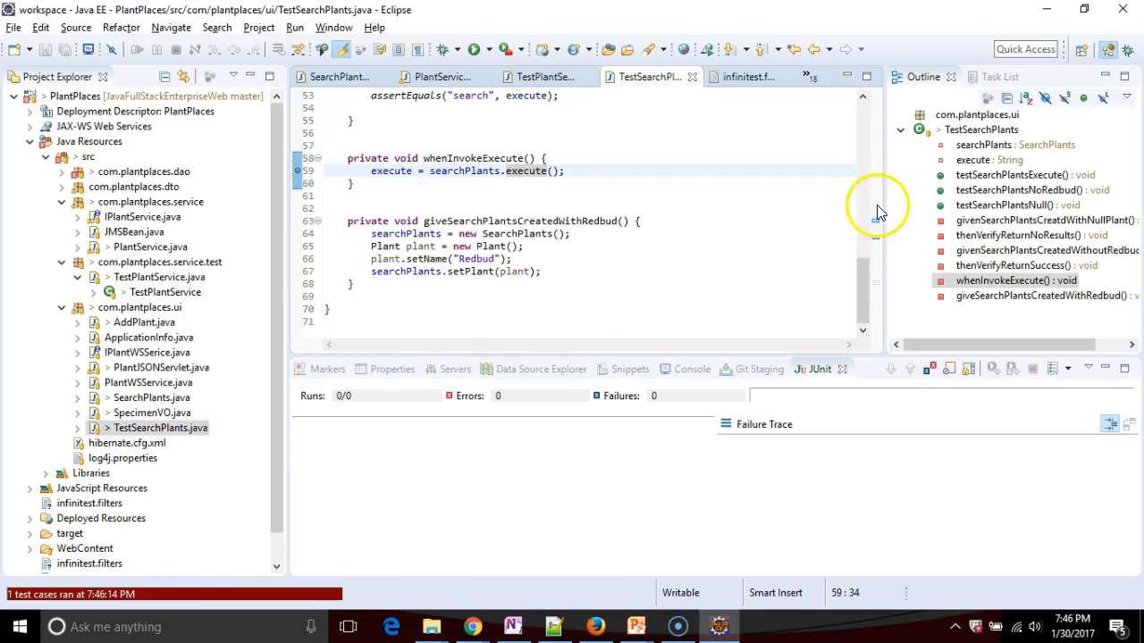
mouse_move(871, 175)
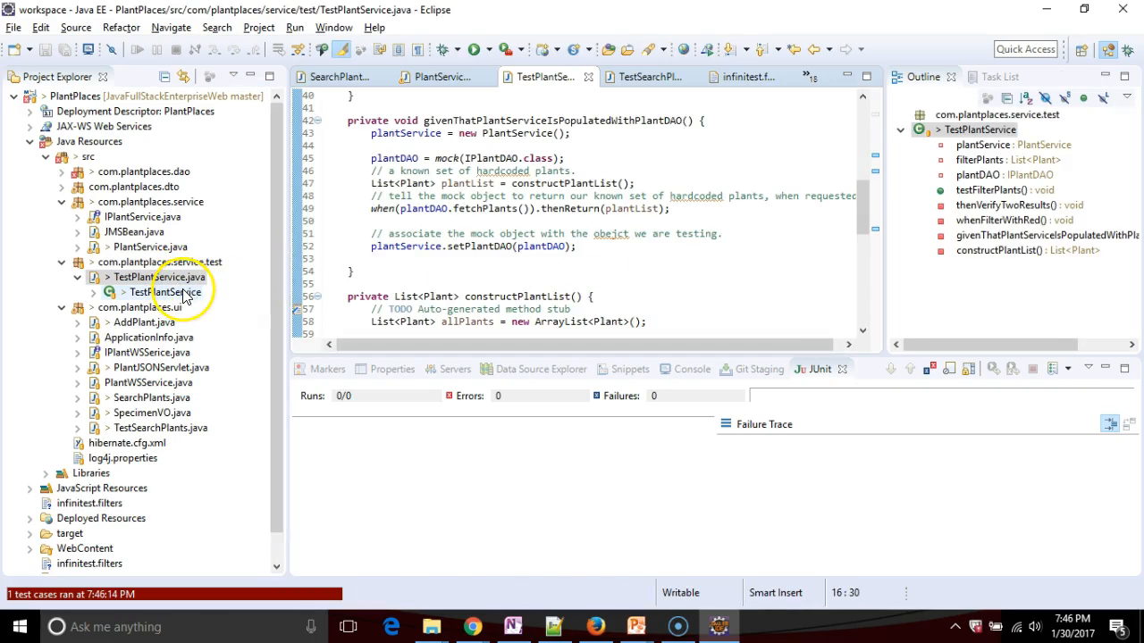
Open TestPlantService's testFilterPlants test and jump to the filterPlants declaration in PlantService
click(497, 138)
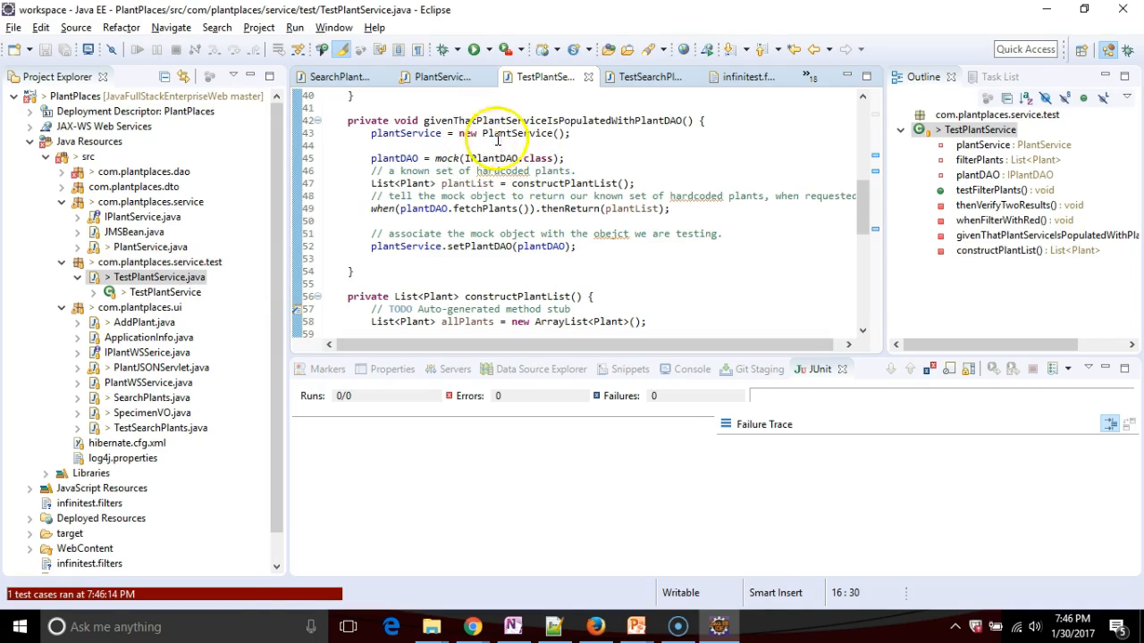
scroll(up, 3)
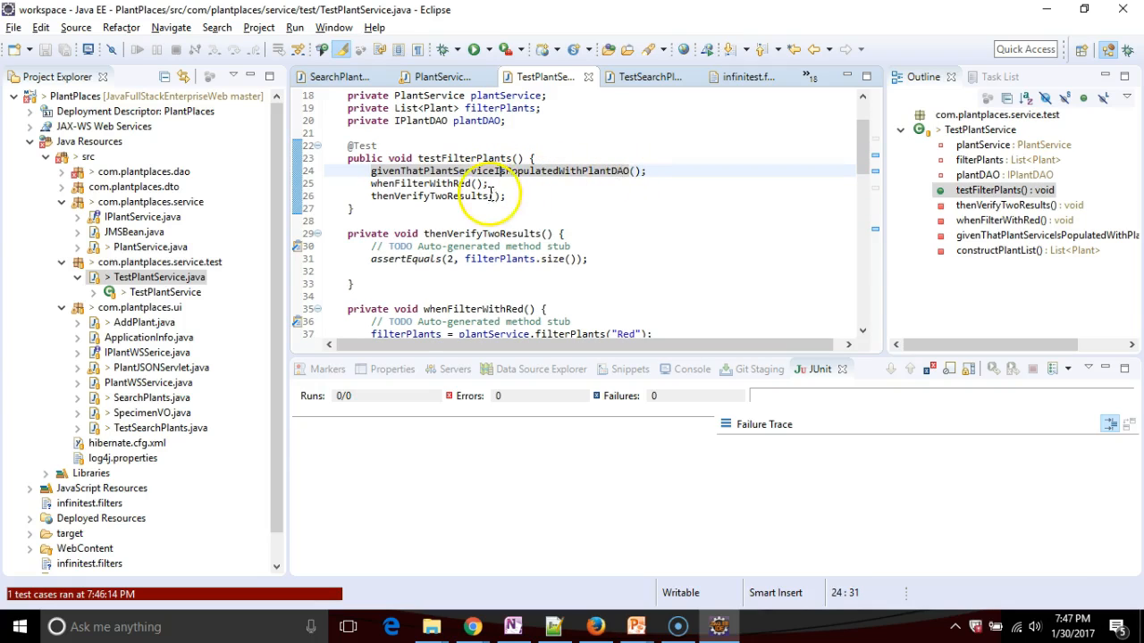
click(478, 196)
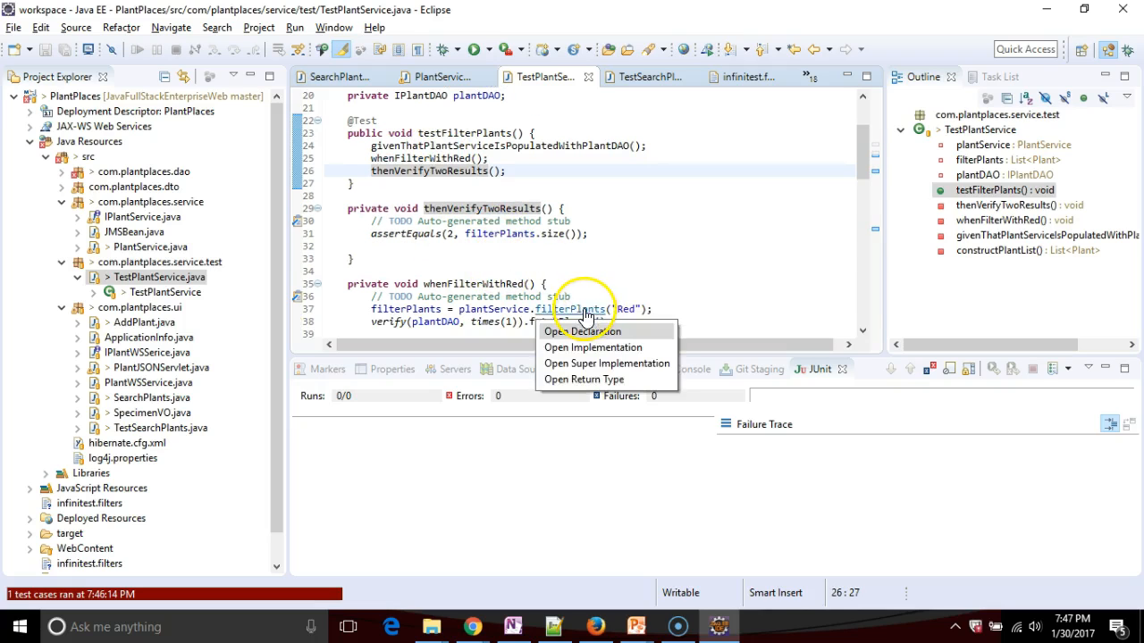
click(582, 331)
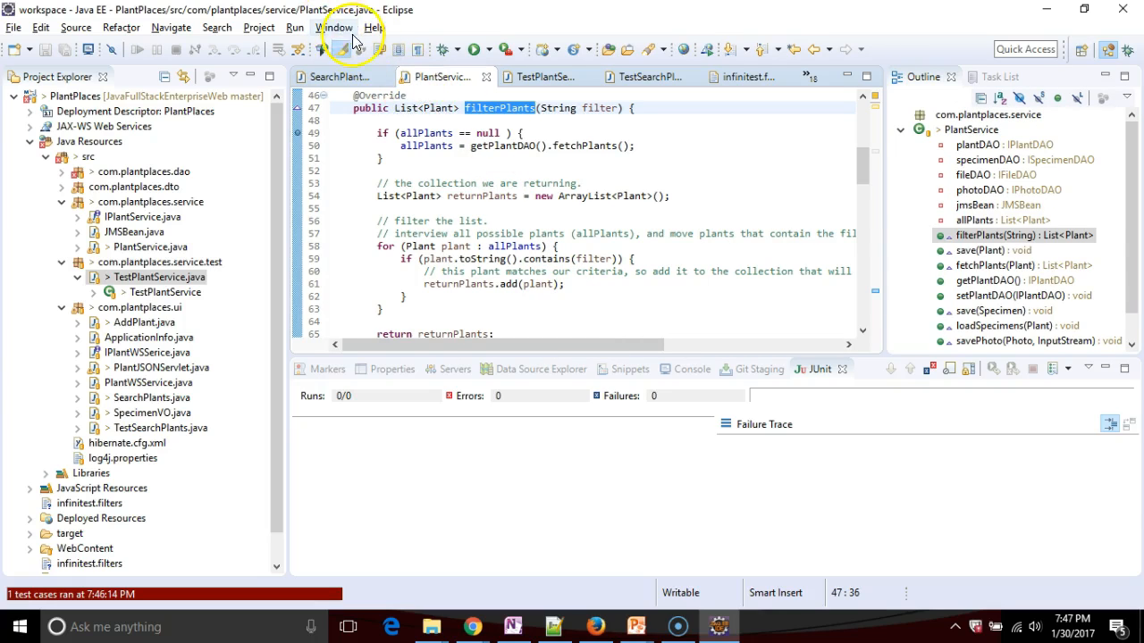
scroll(down, 3)
text(// )
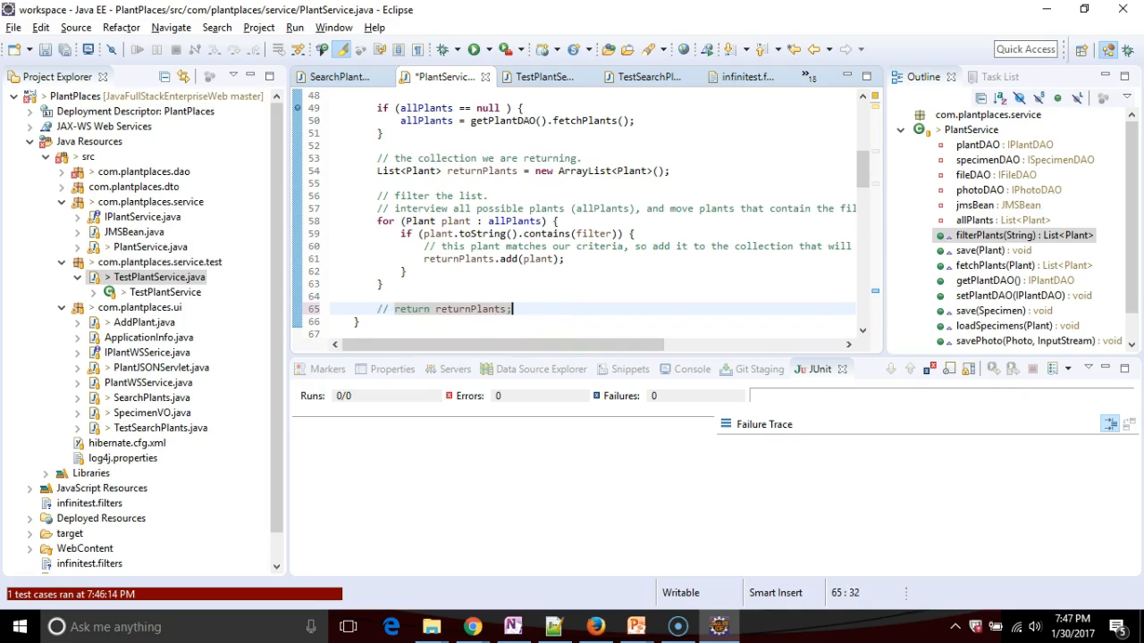
Add 'return null;' to filterPlants, then inspect the failing filterPlants assertions in TestPlantService
text(return null;)
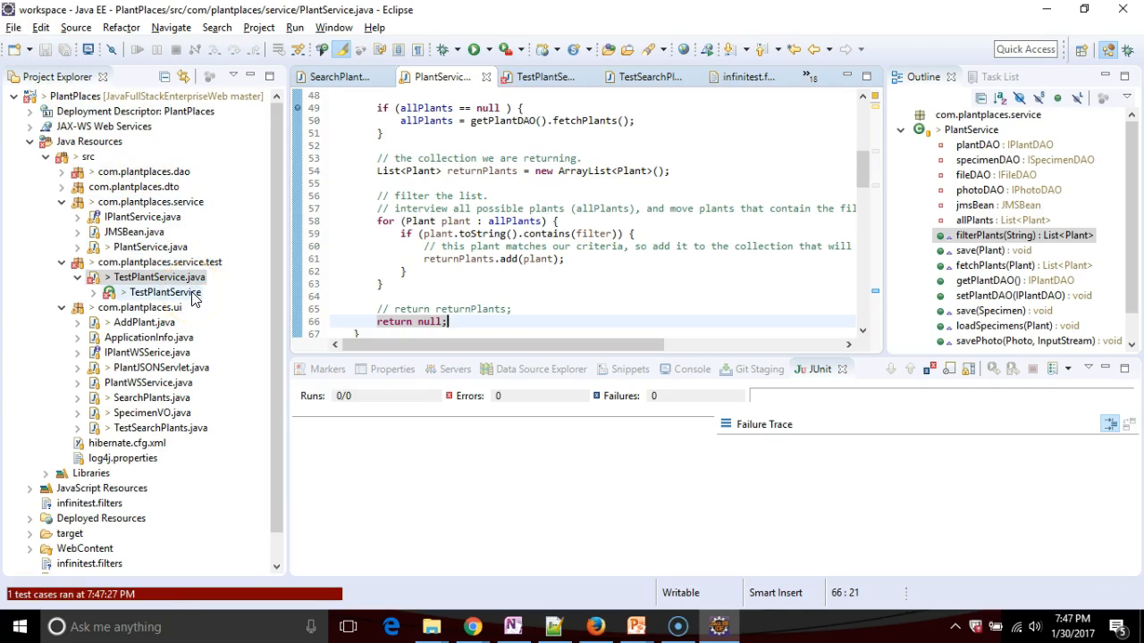
click(543, 76)
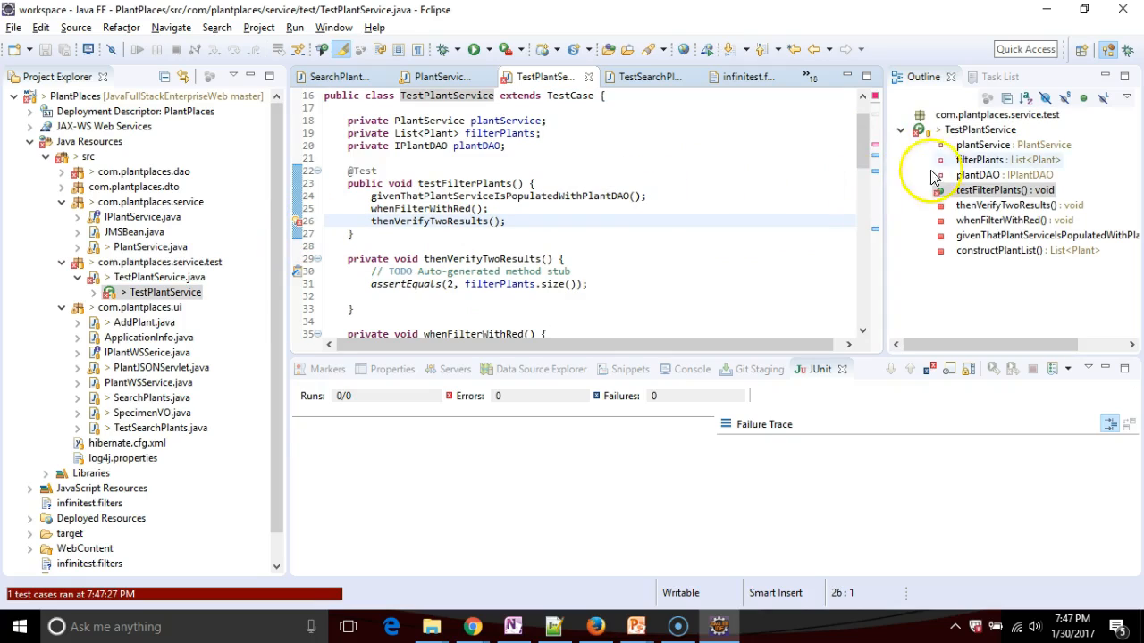
mouse_move(876, 146)
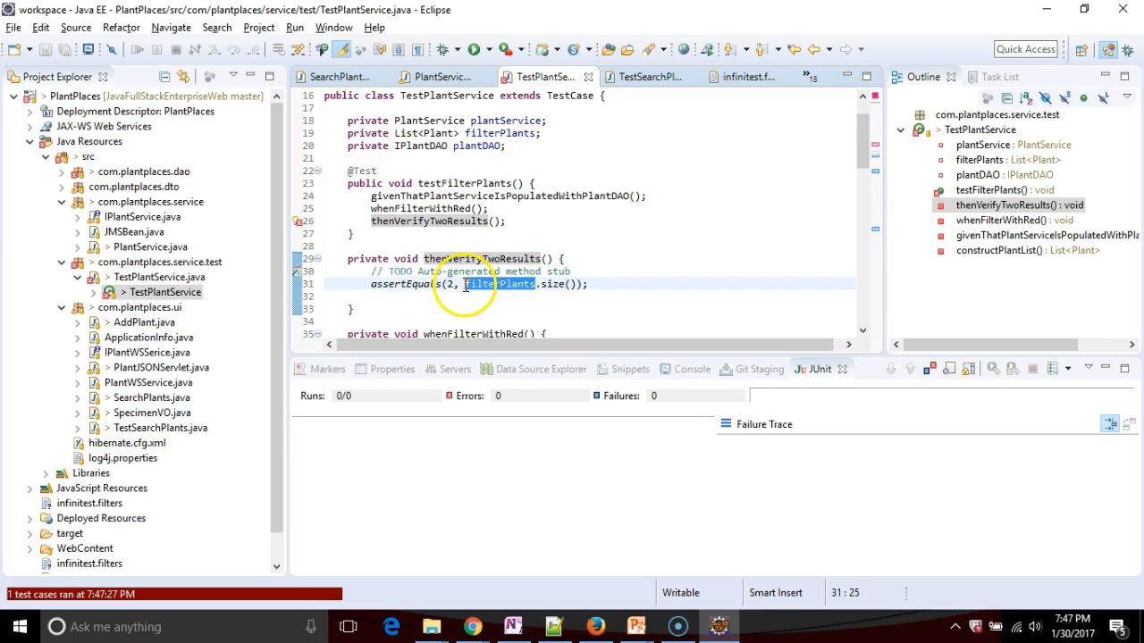
scroll(down, 3)
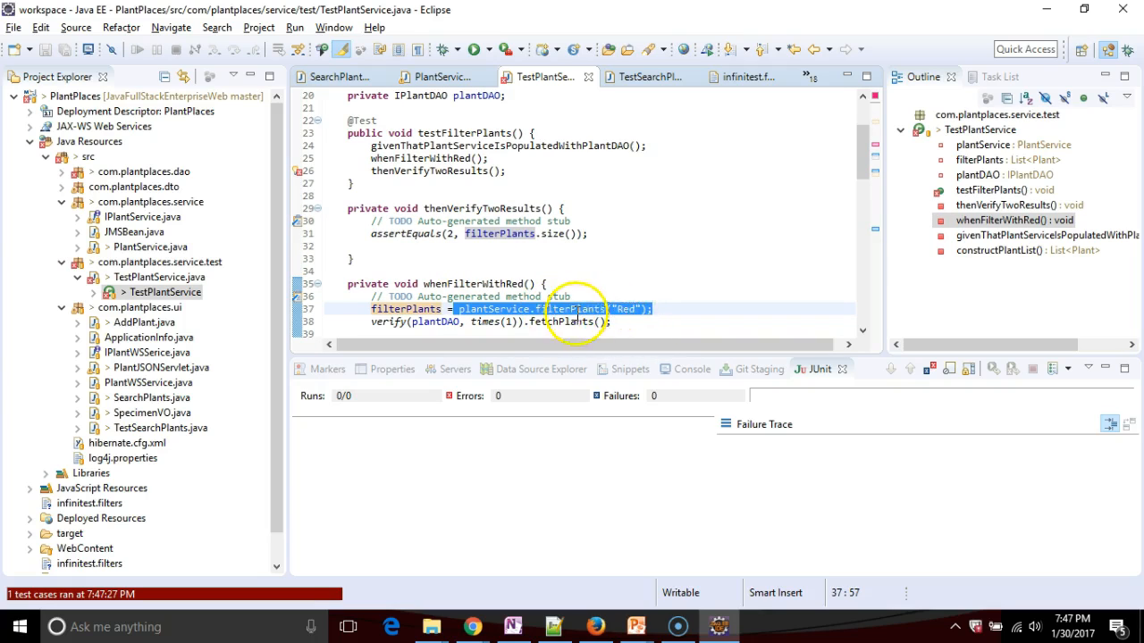
click(466, 233)
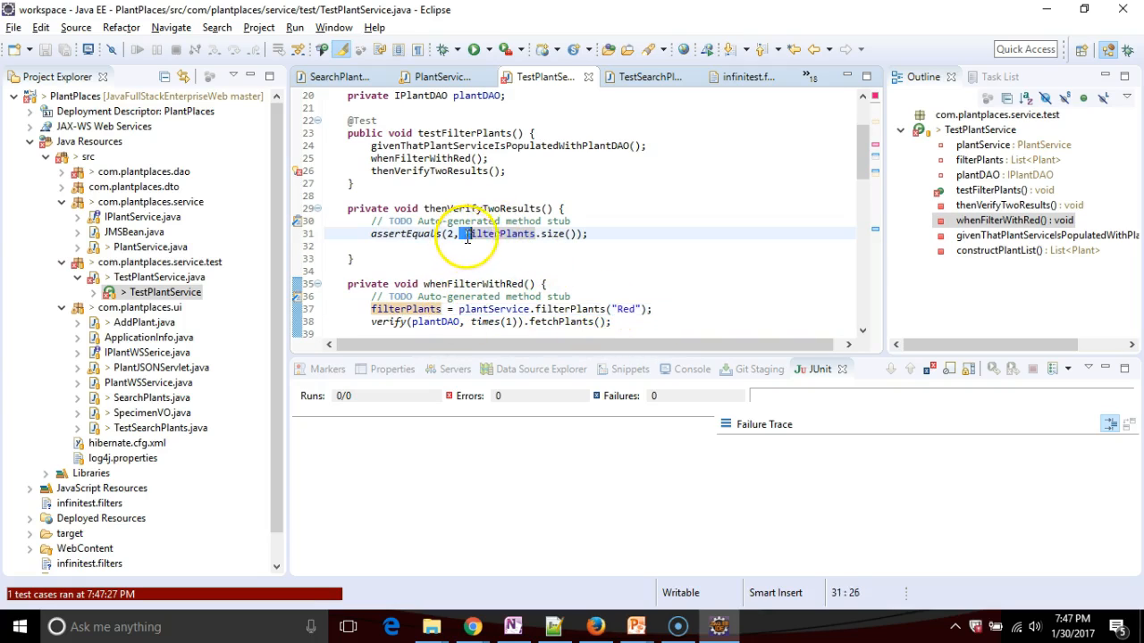
click(438, 76)
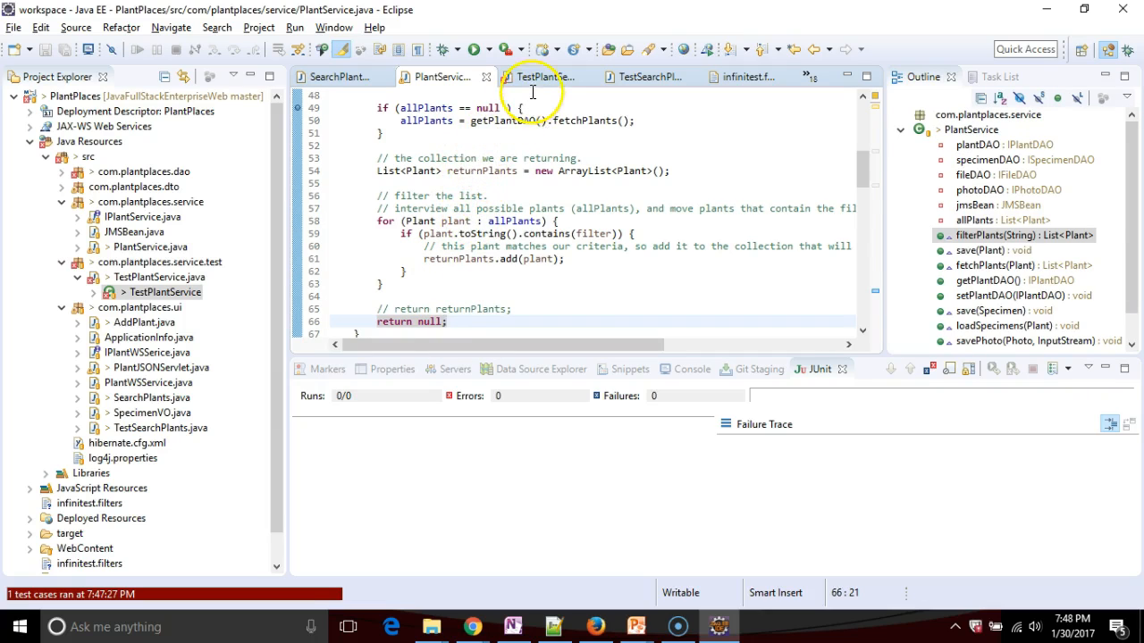
Replace 'return null;' with 'return returnPlants;' in filterPlants and save to rerun Infinitest
click(545, 76)
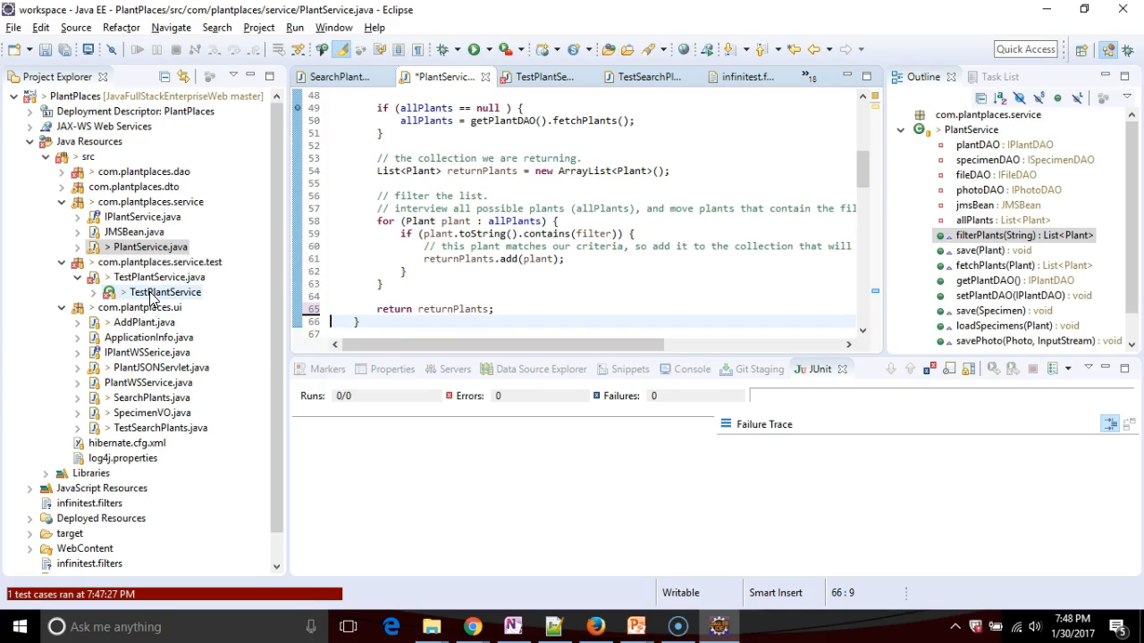
mouse_move(188, 145)
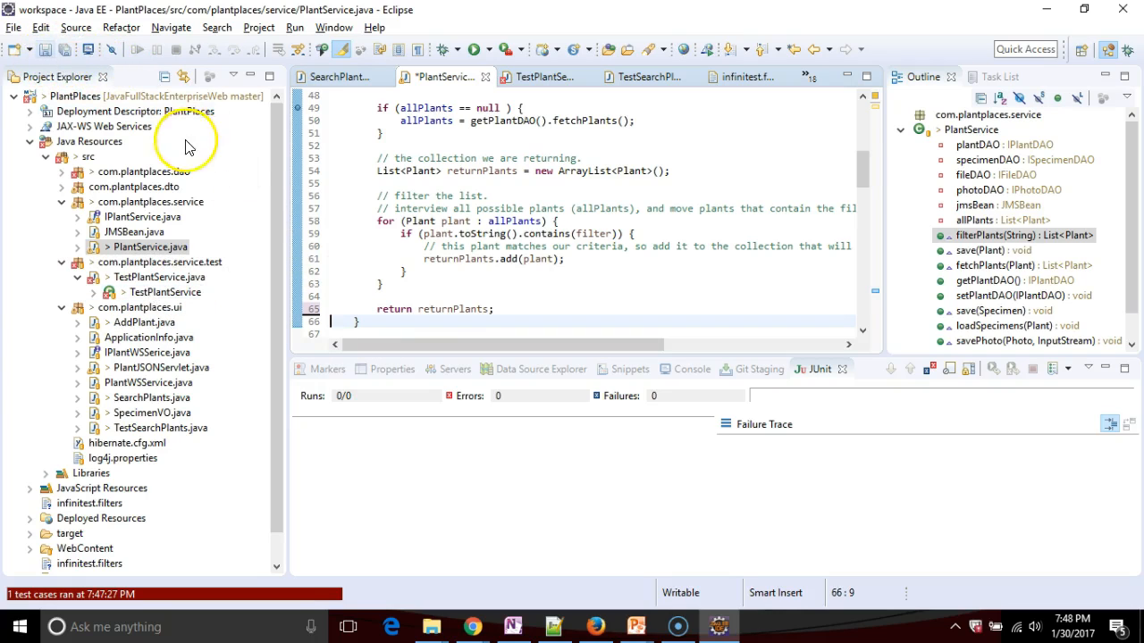
click(45, 49)
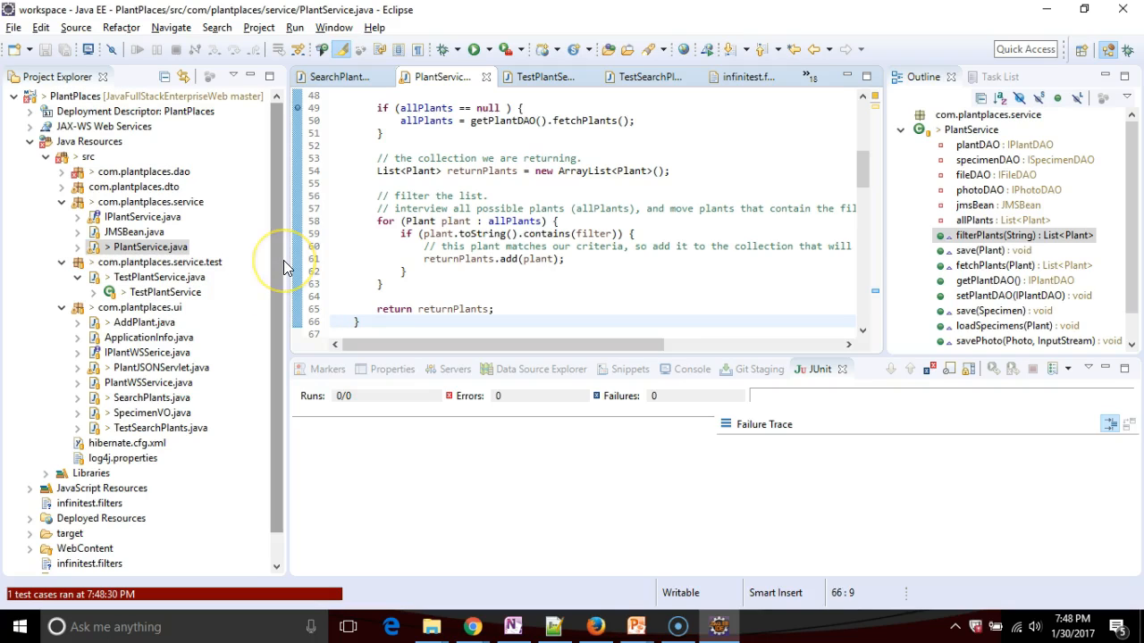
mouse_move(284, 268)
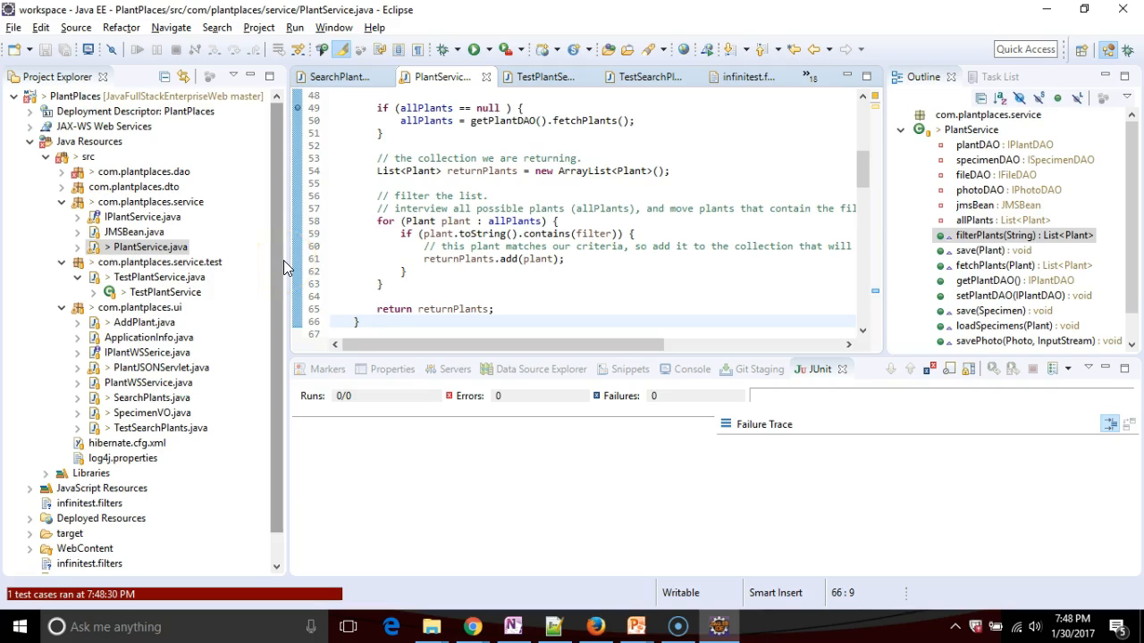